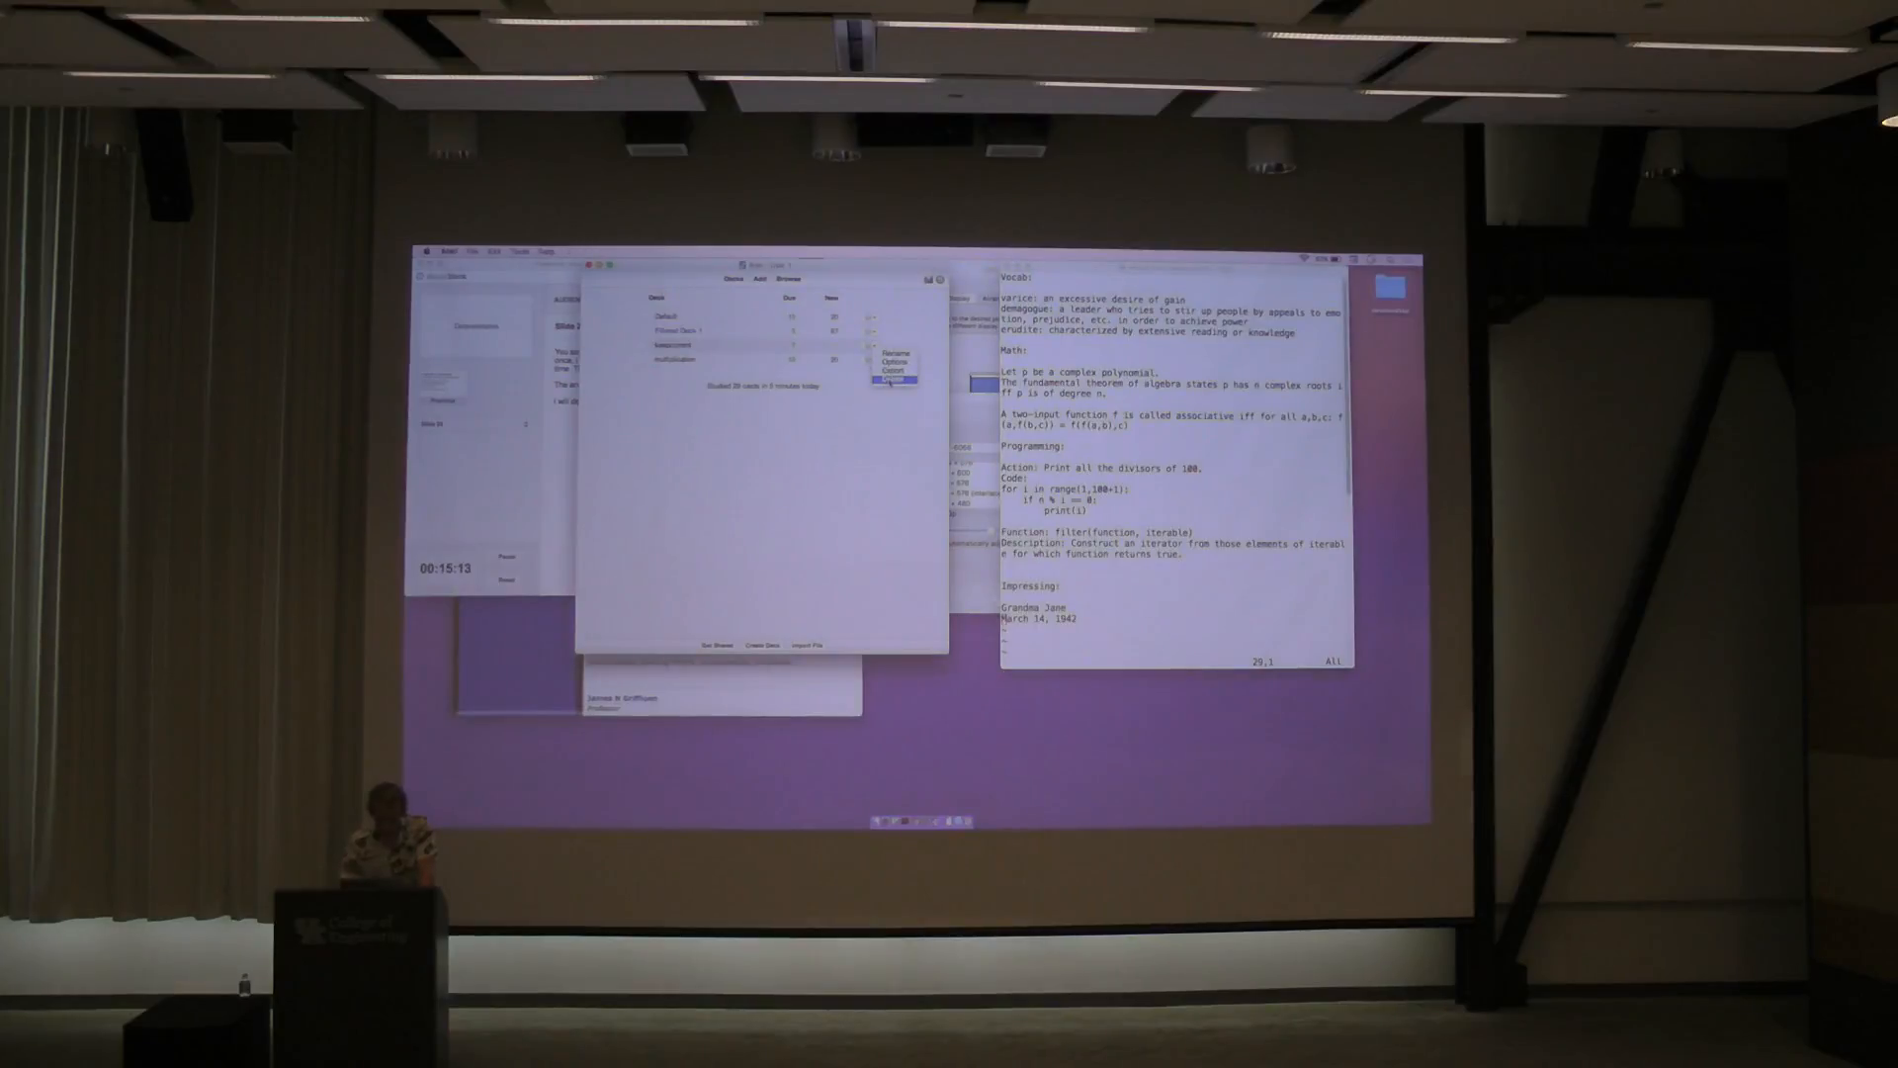
- Delete the old deck from the gear menu and confirm removing its cards
left_click(891, 378)
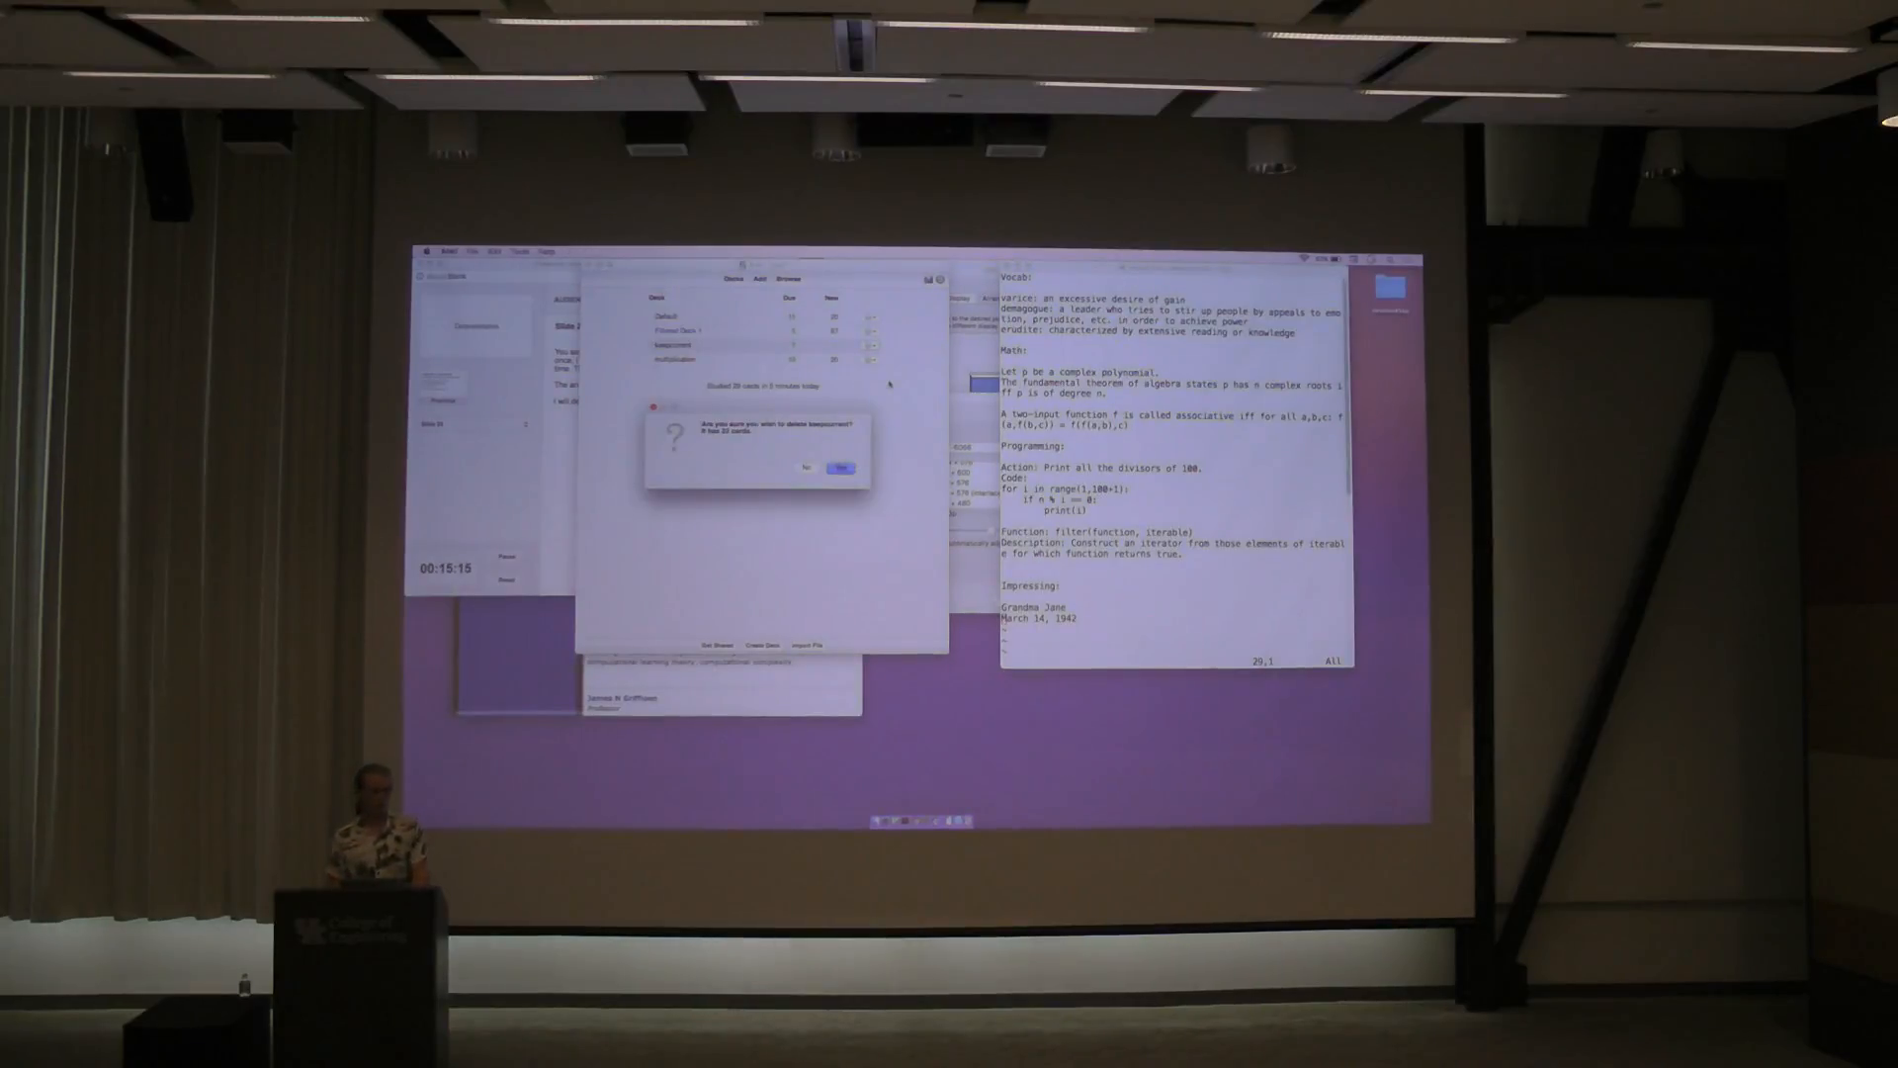
left_click(835, 465)
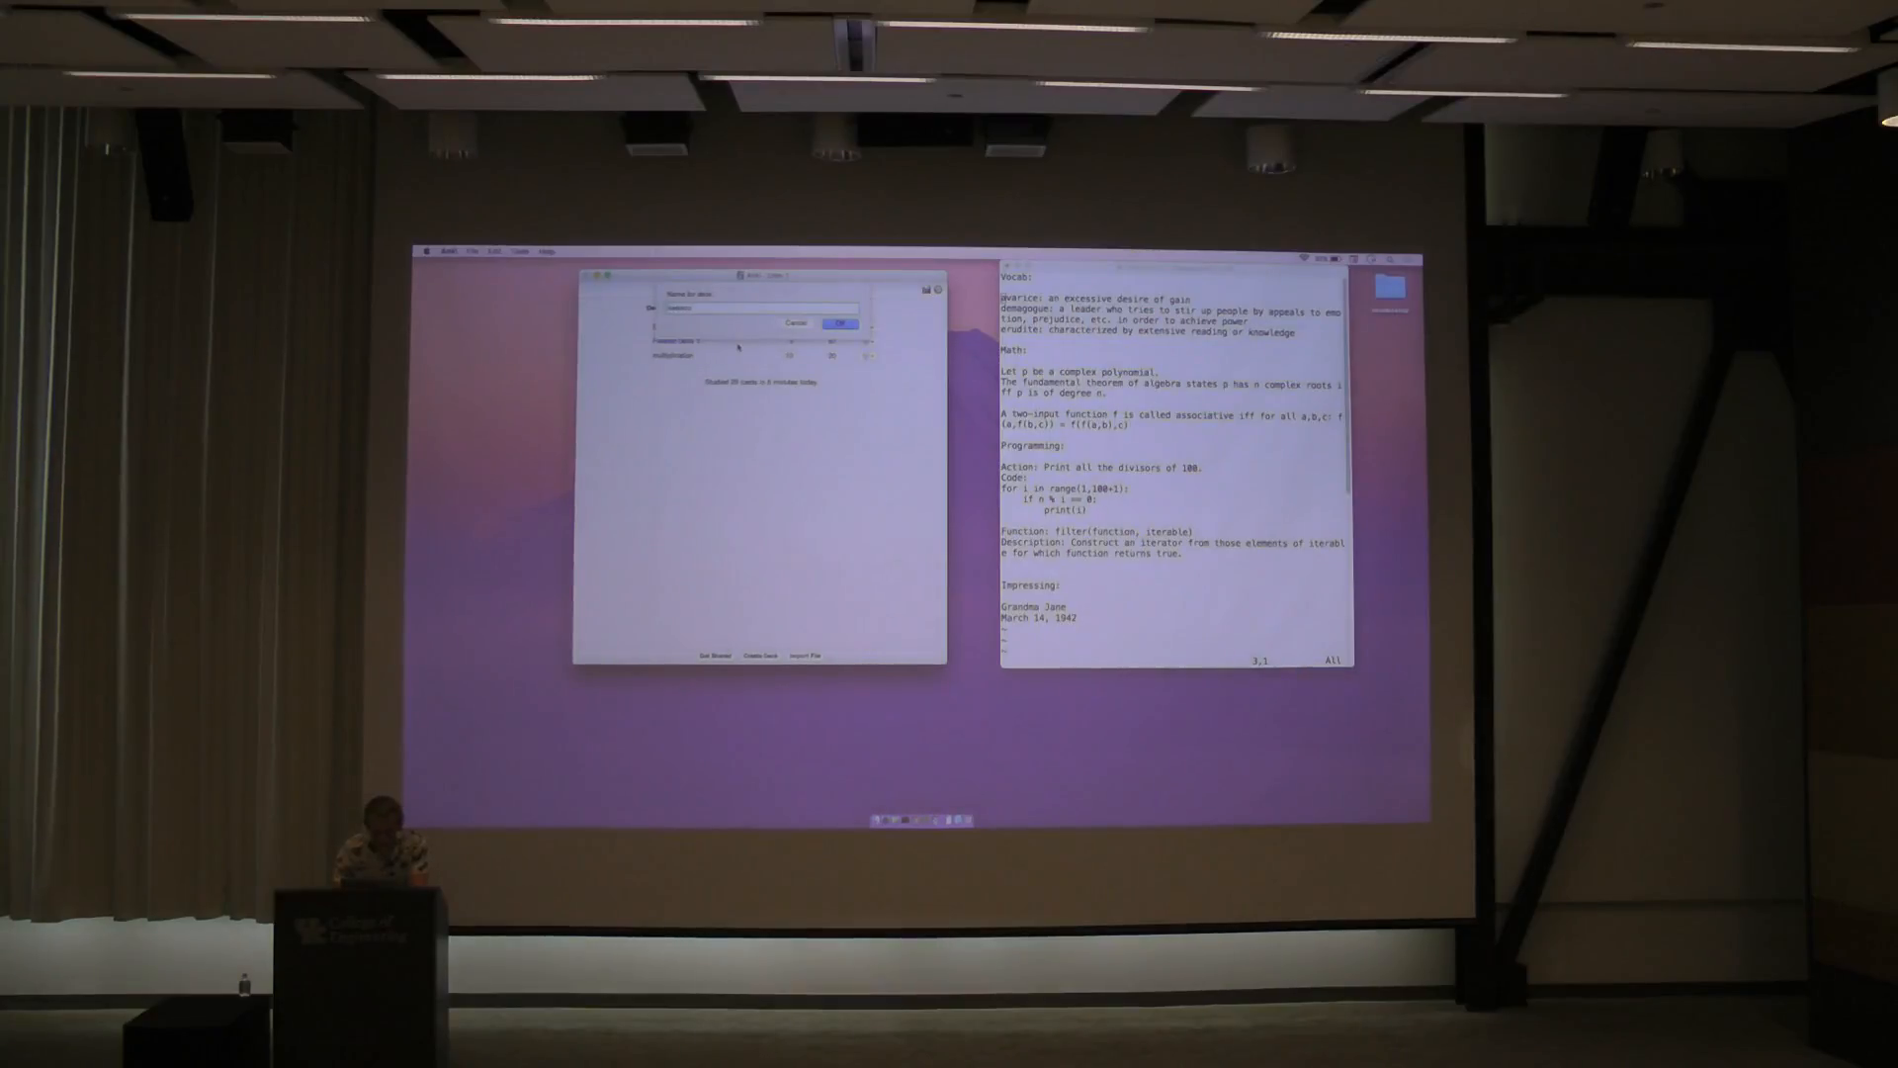
- Confirm the typed name to create the new deck
left_click(839, 323)
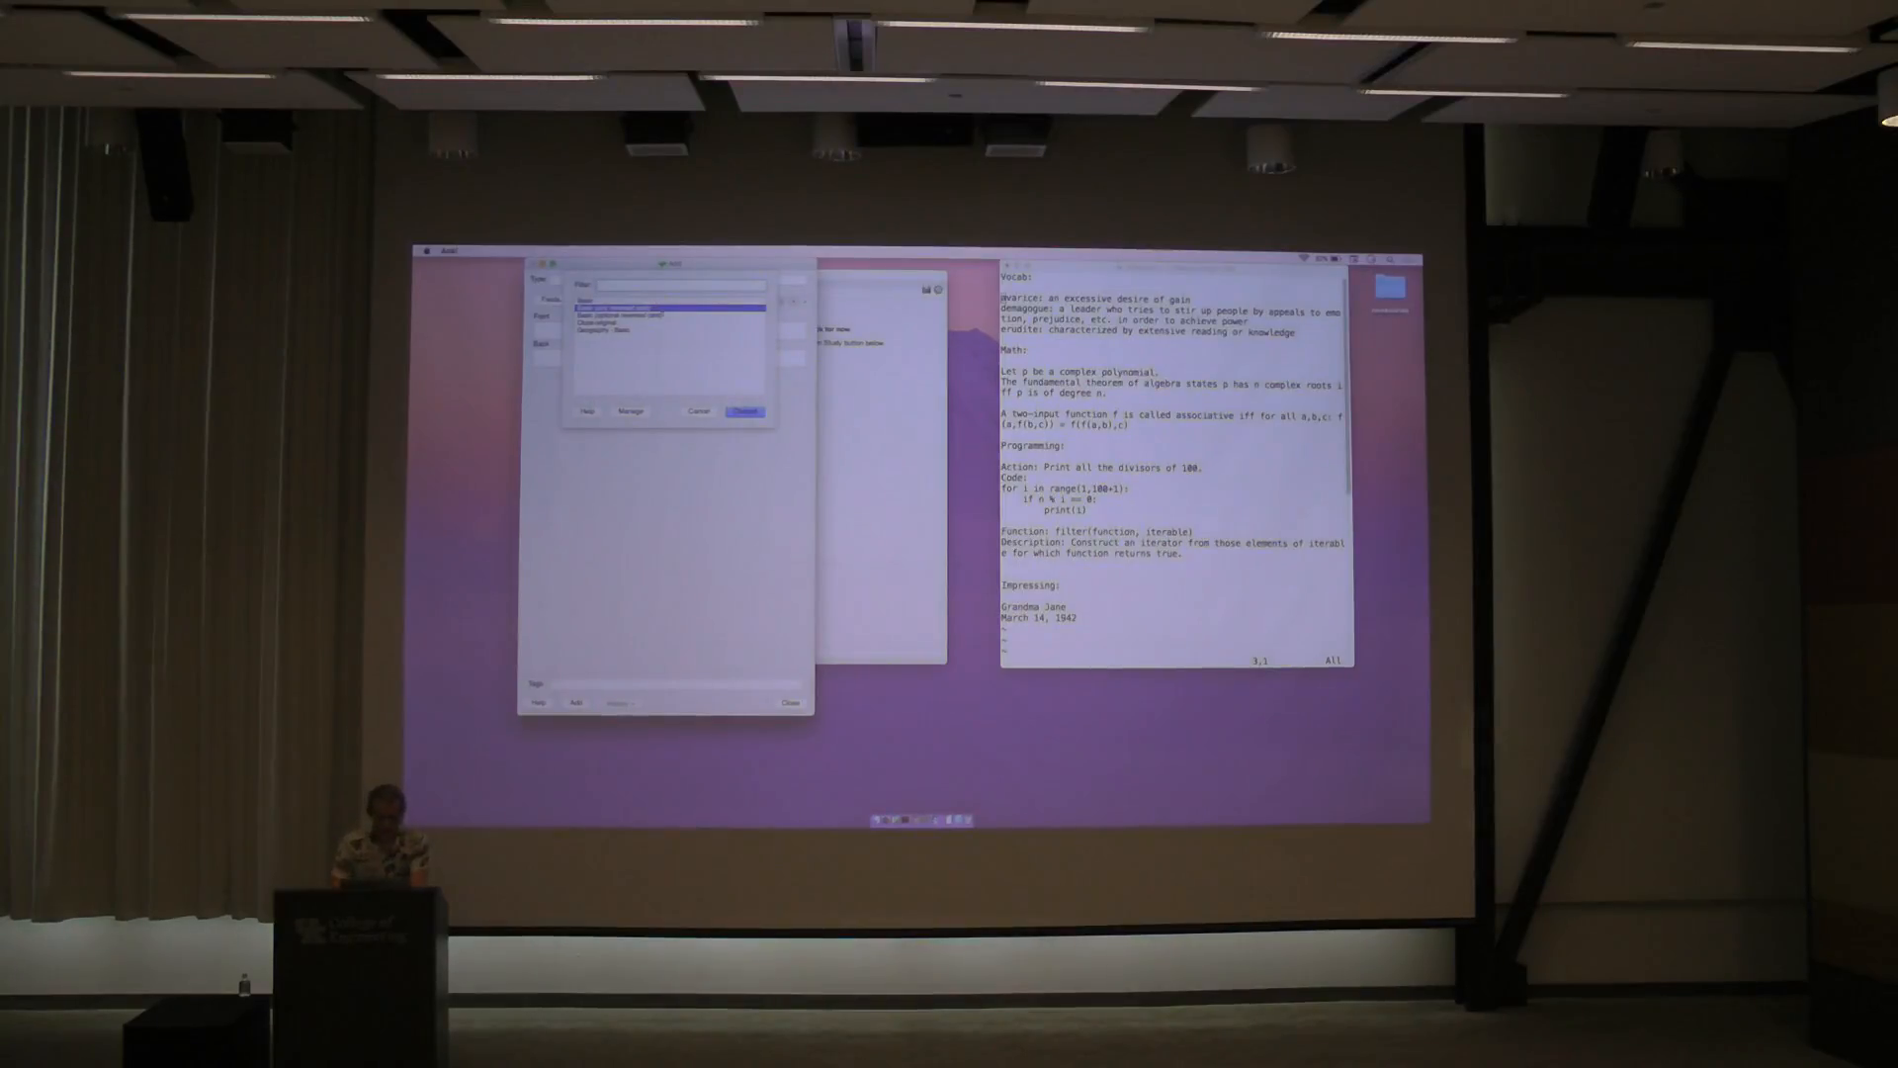
- Add Basic (and reversed) cards for avarice ('an excessive desire of gain') and demagogue
left_click(745, 412)
type("avarice")
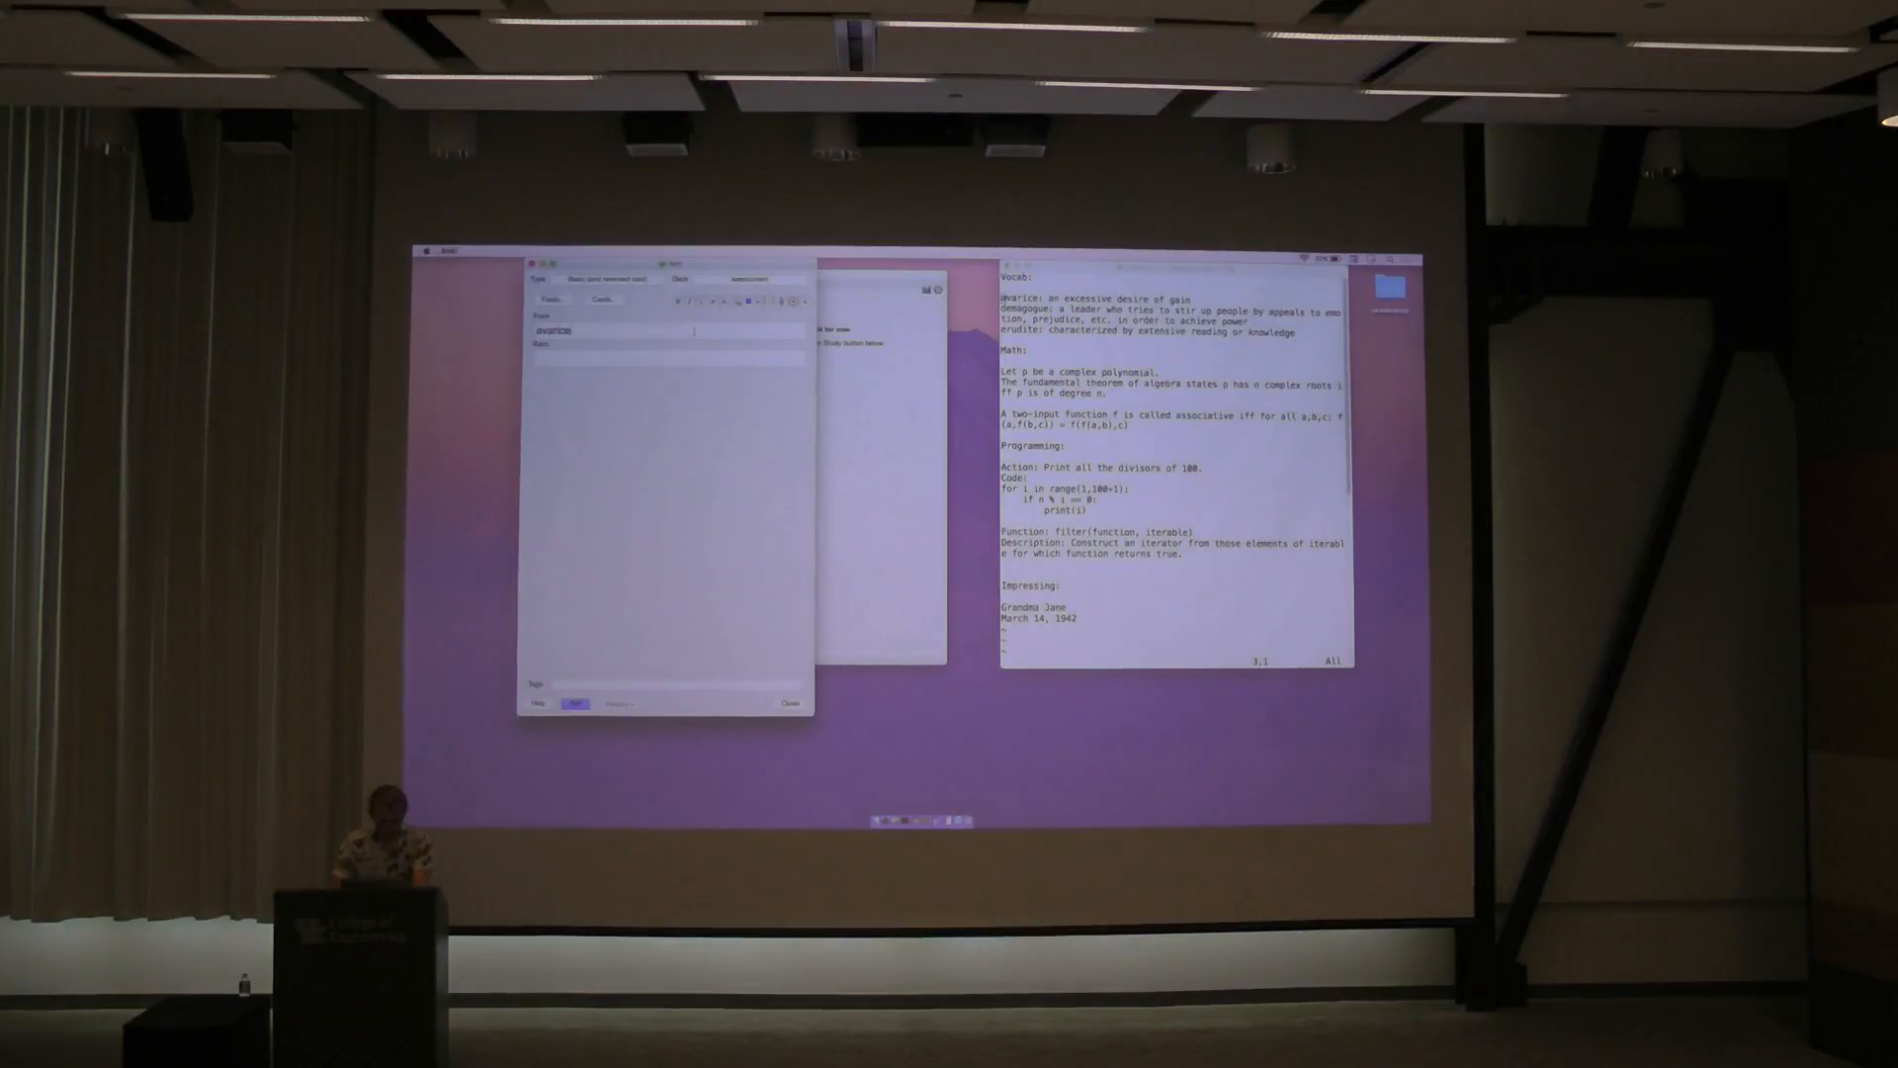
type("an excessive desire of gain")
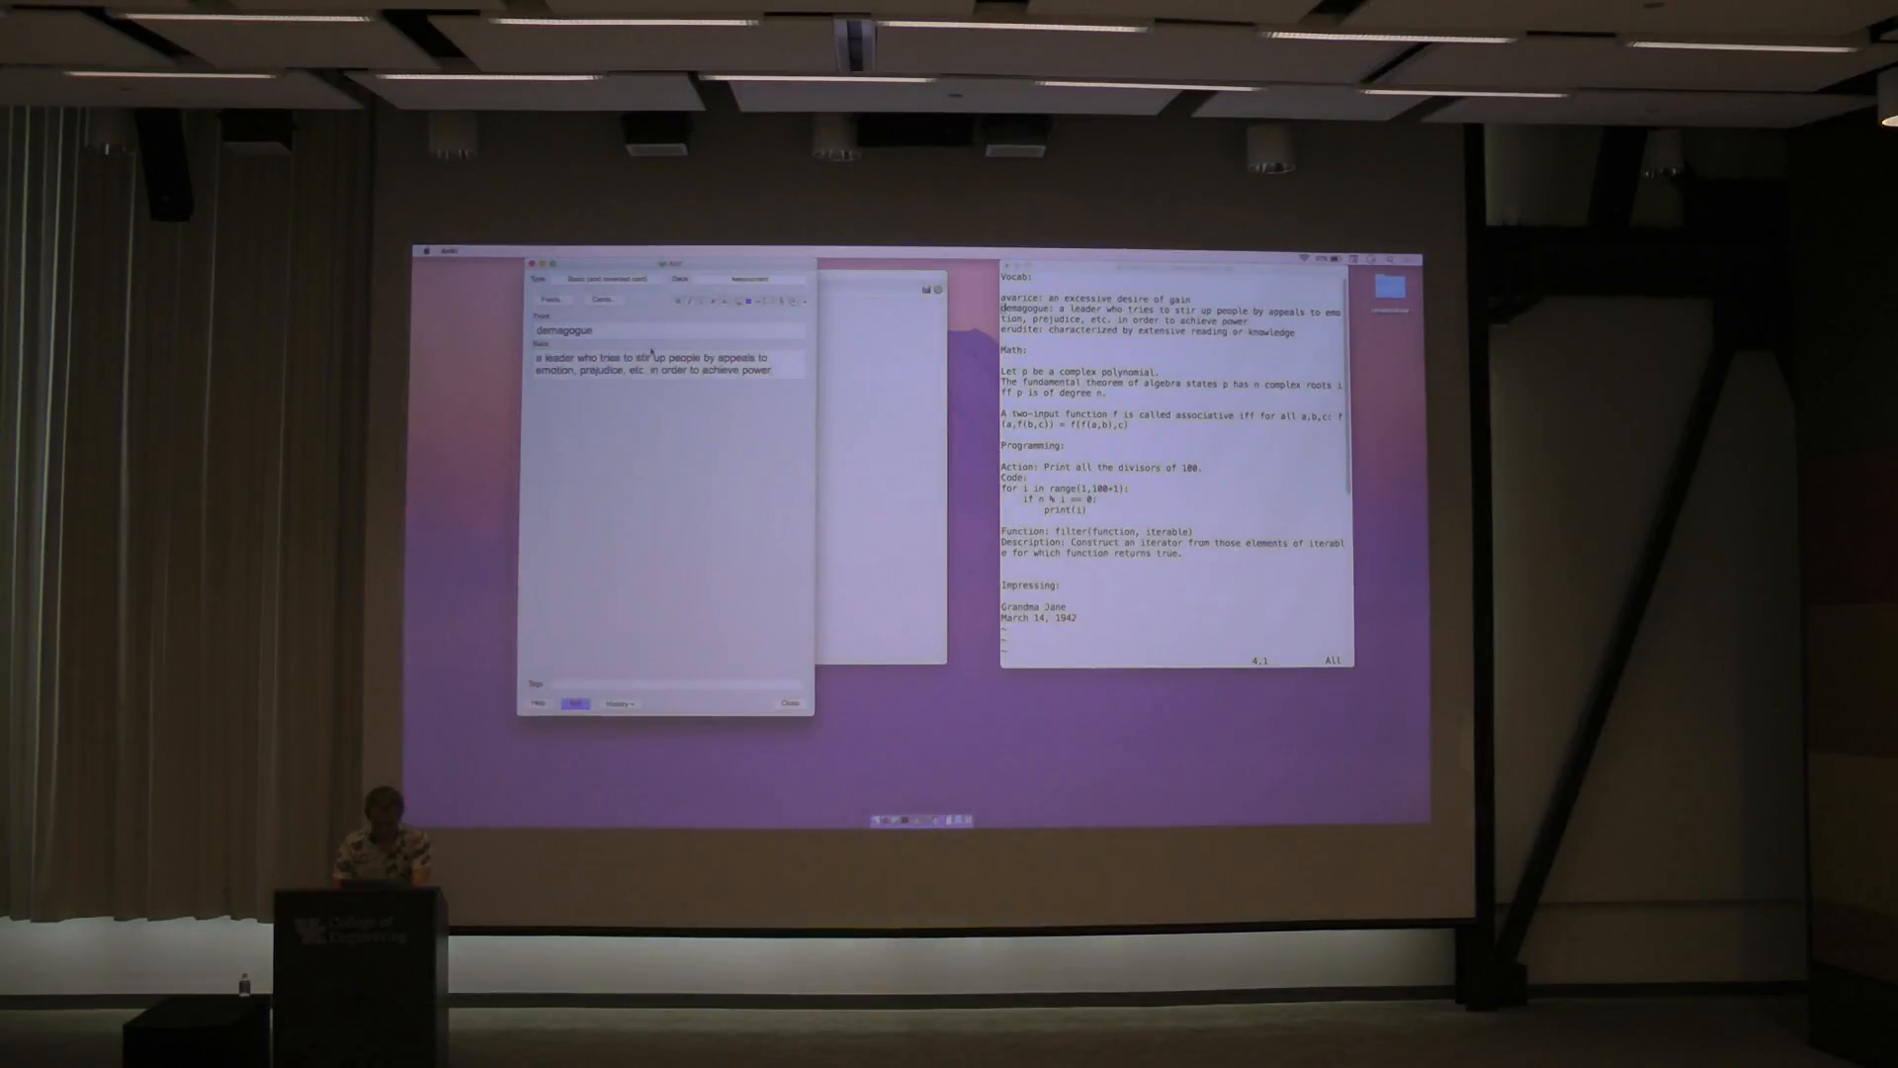
left_click(570, 703)
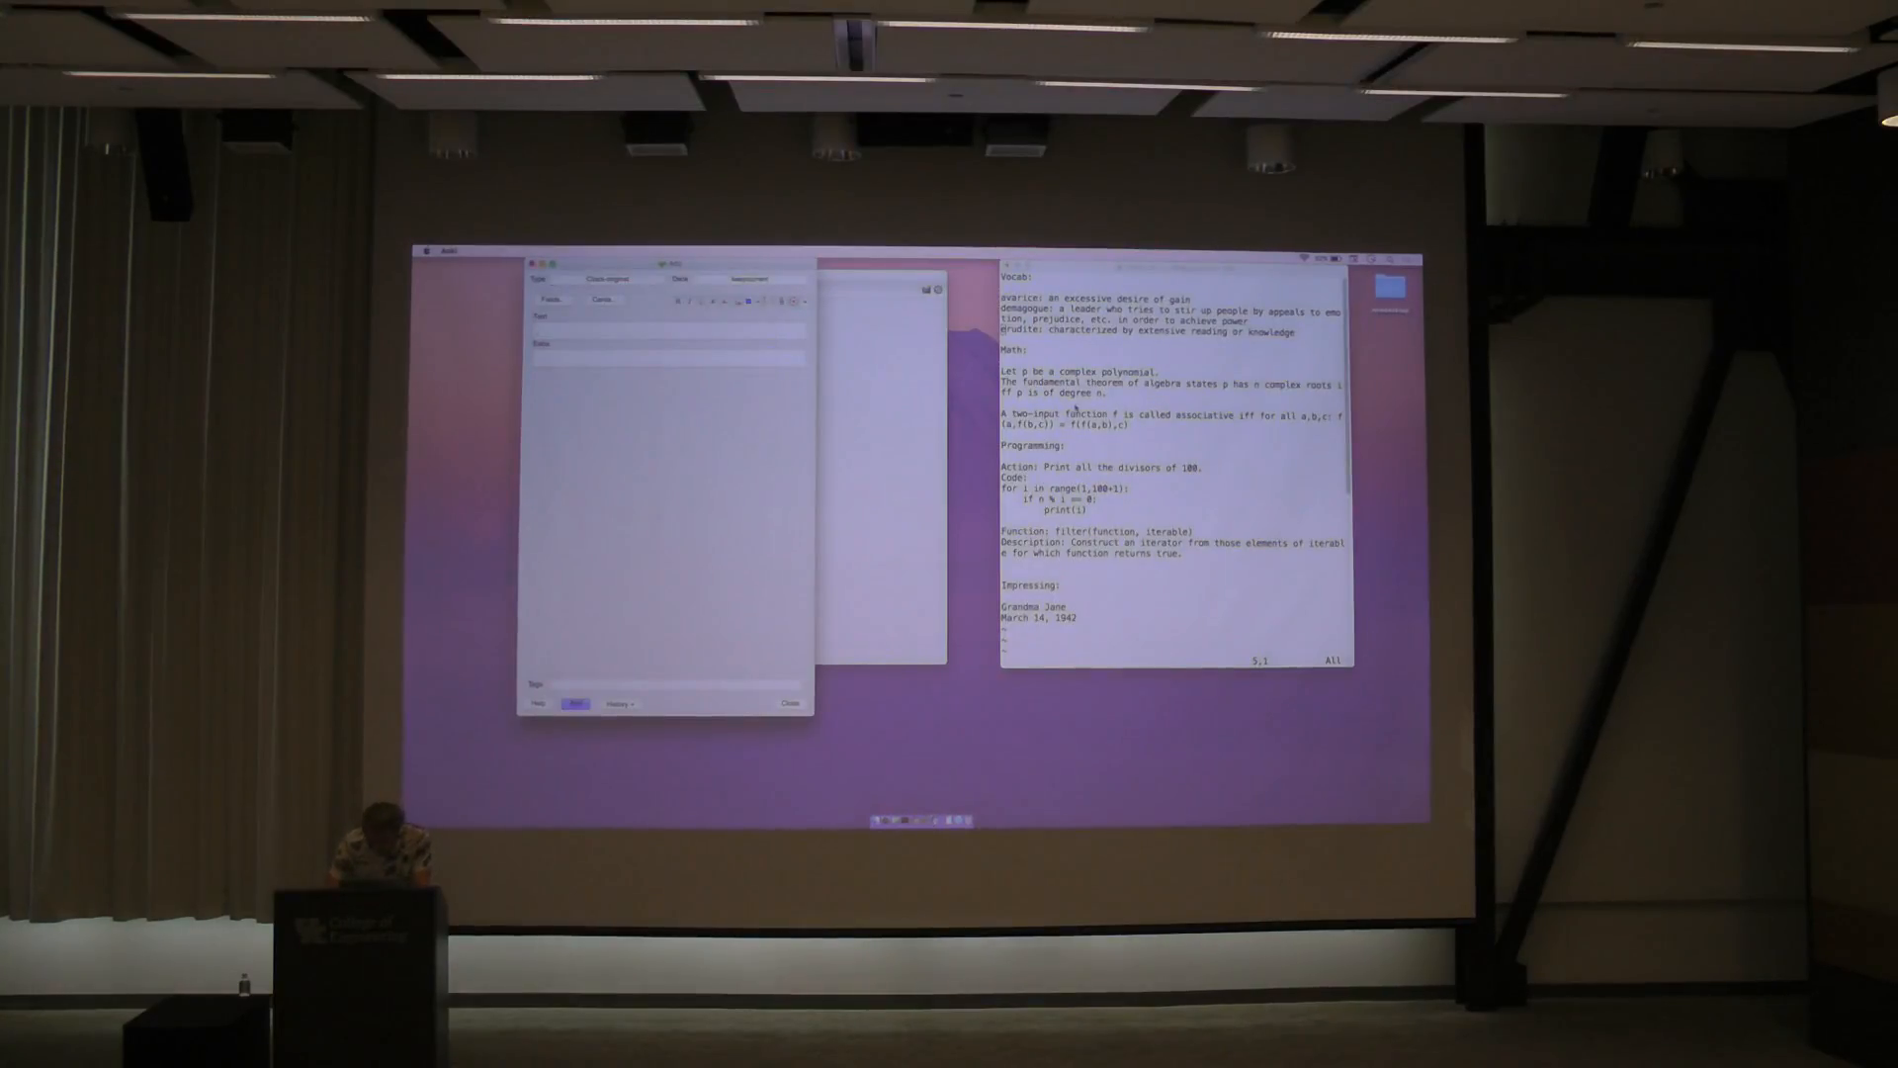
key("V")
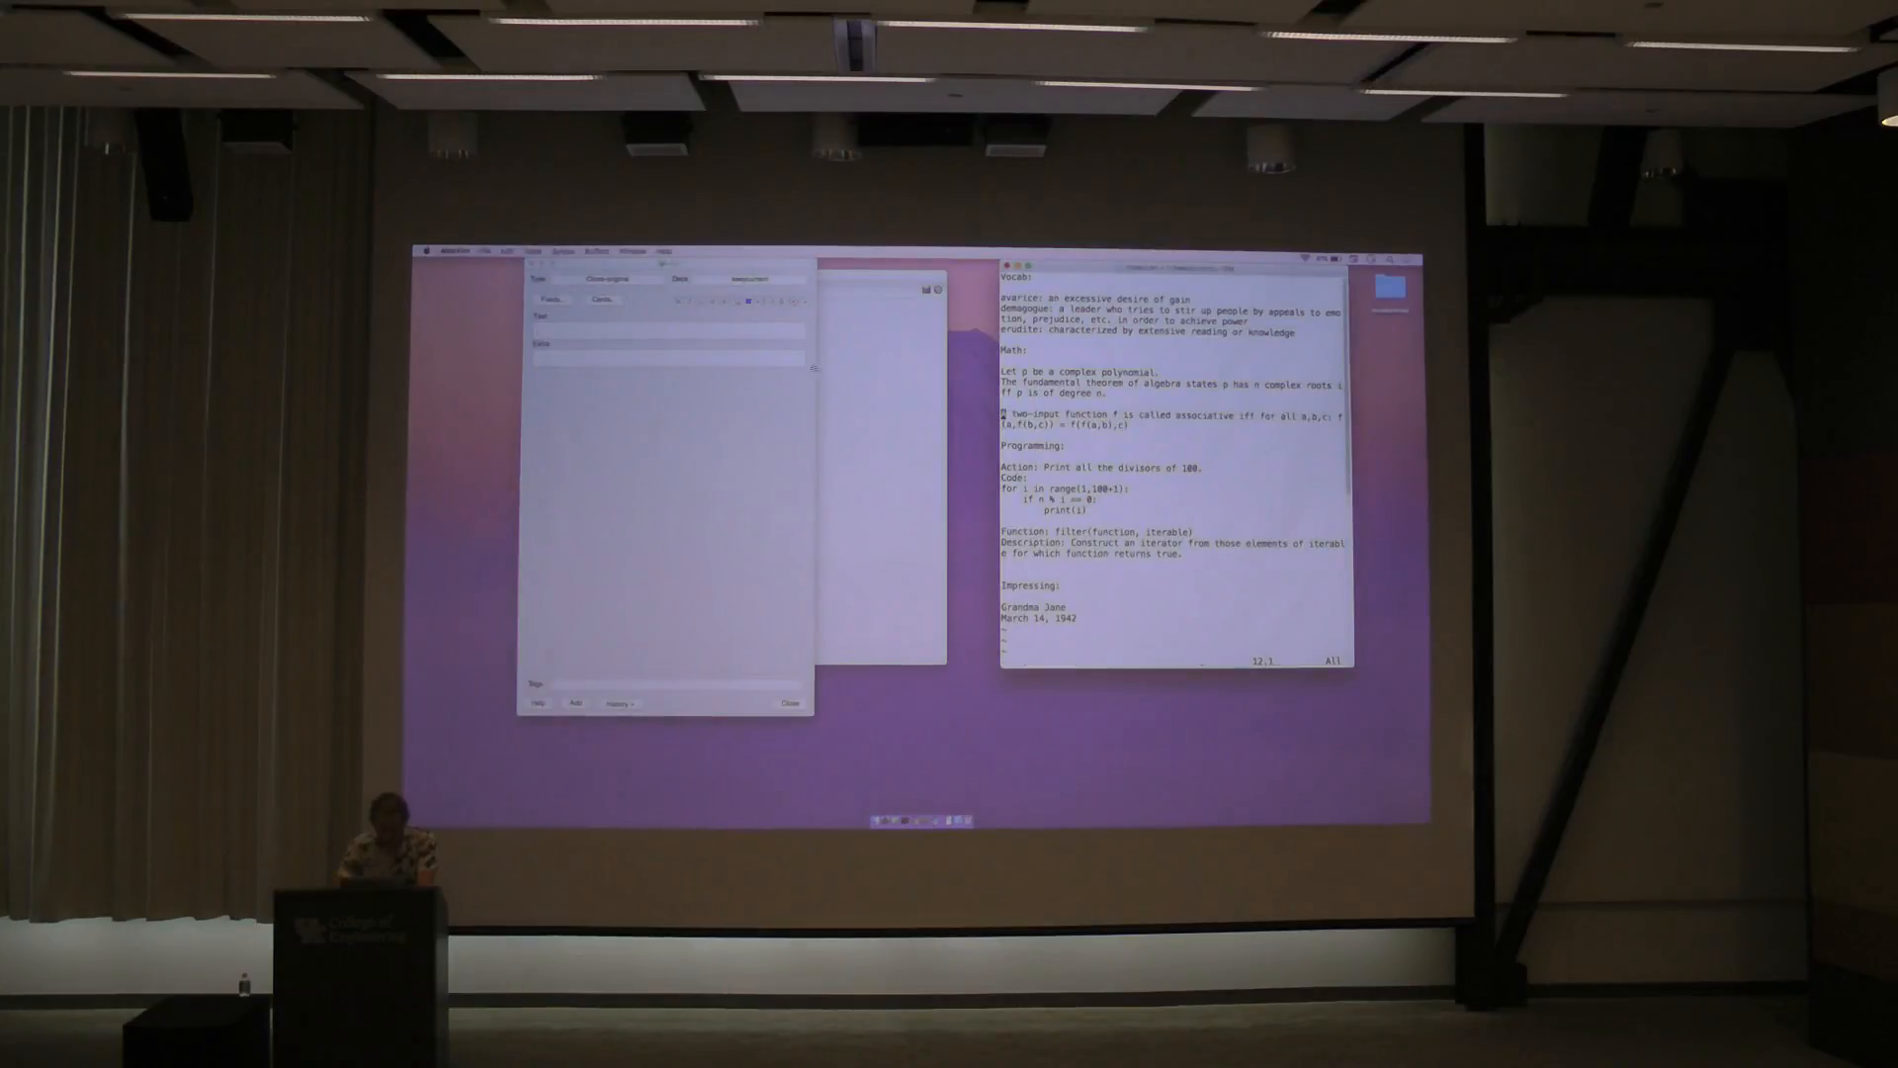
- Enter the associative-function definition in the cloze Text field with two cloze deletions
left_click(574, 703)
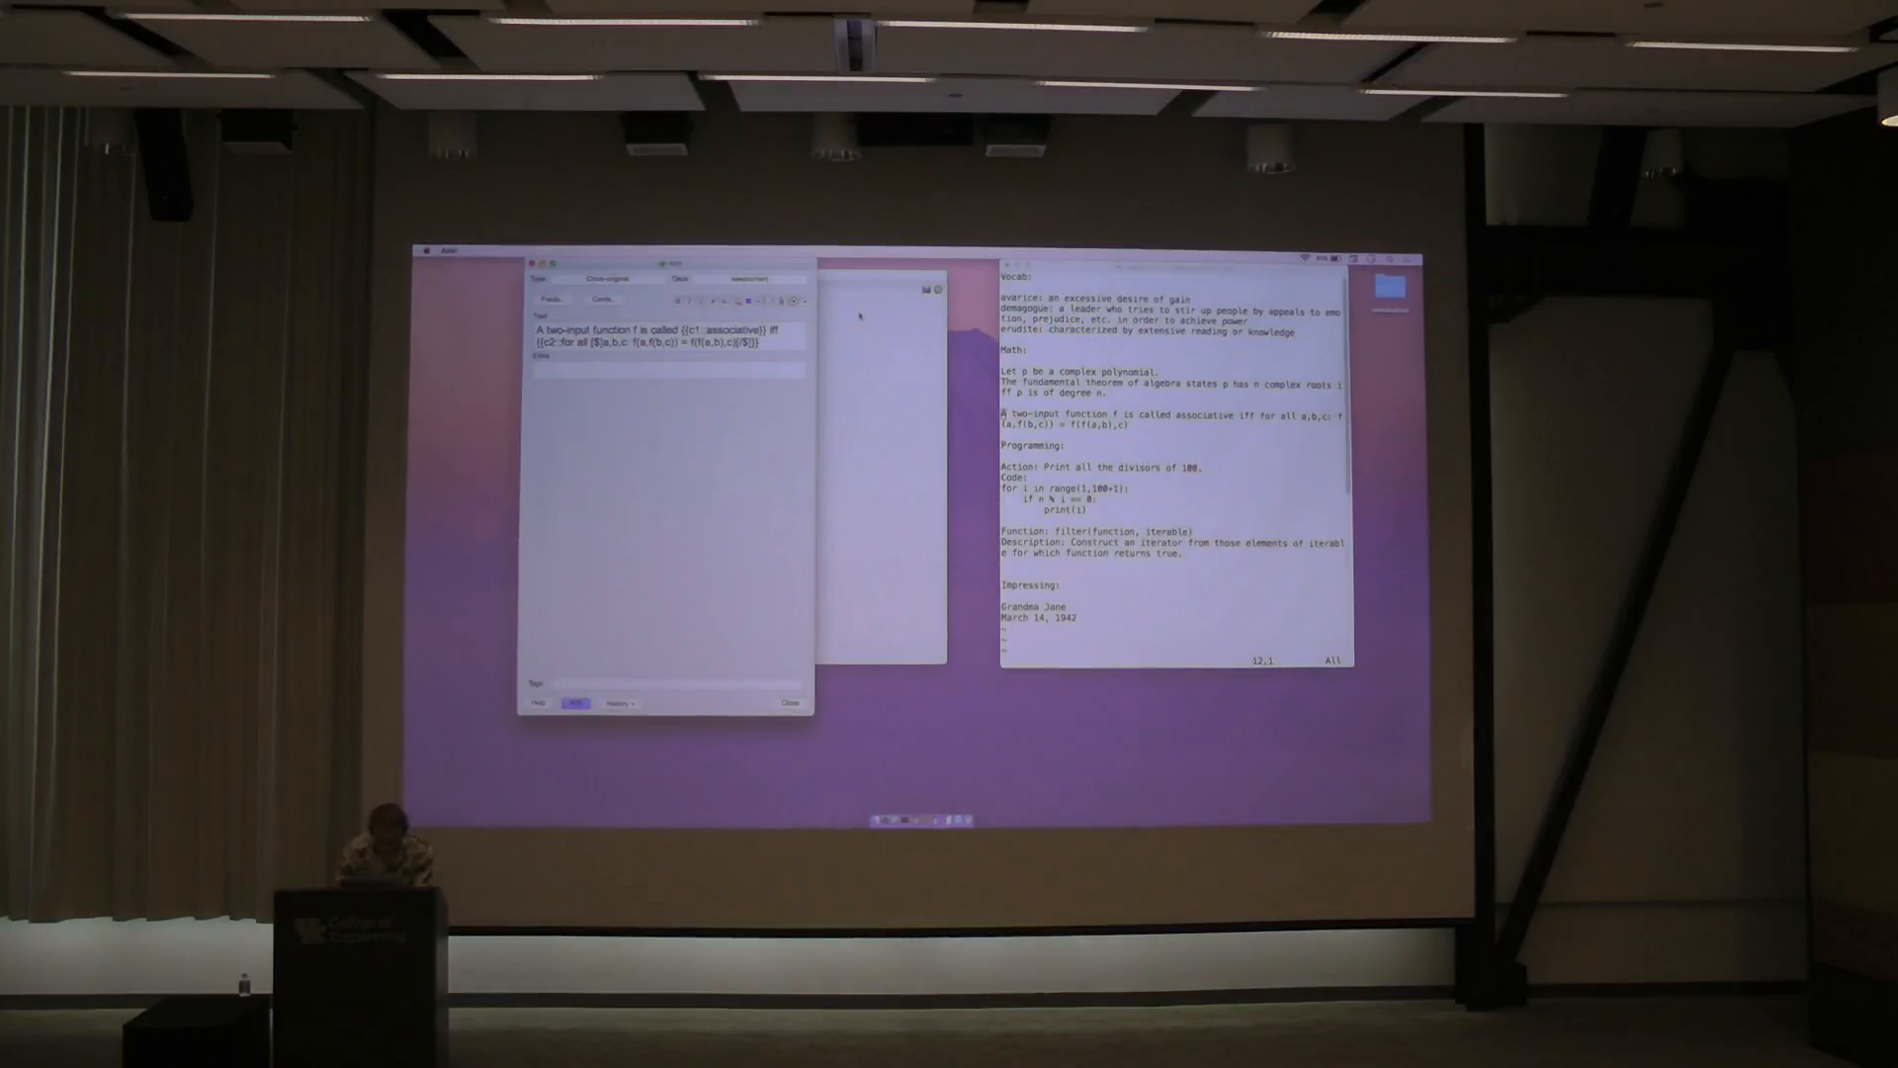
- Add the associative-function cloze card to the deck
left_click(569, 702)
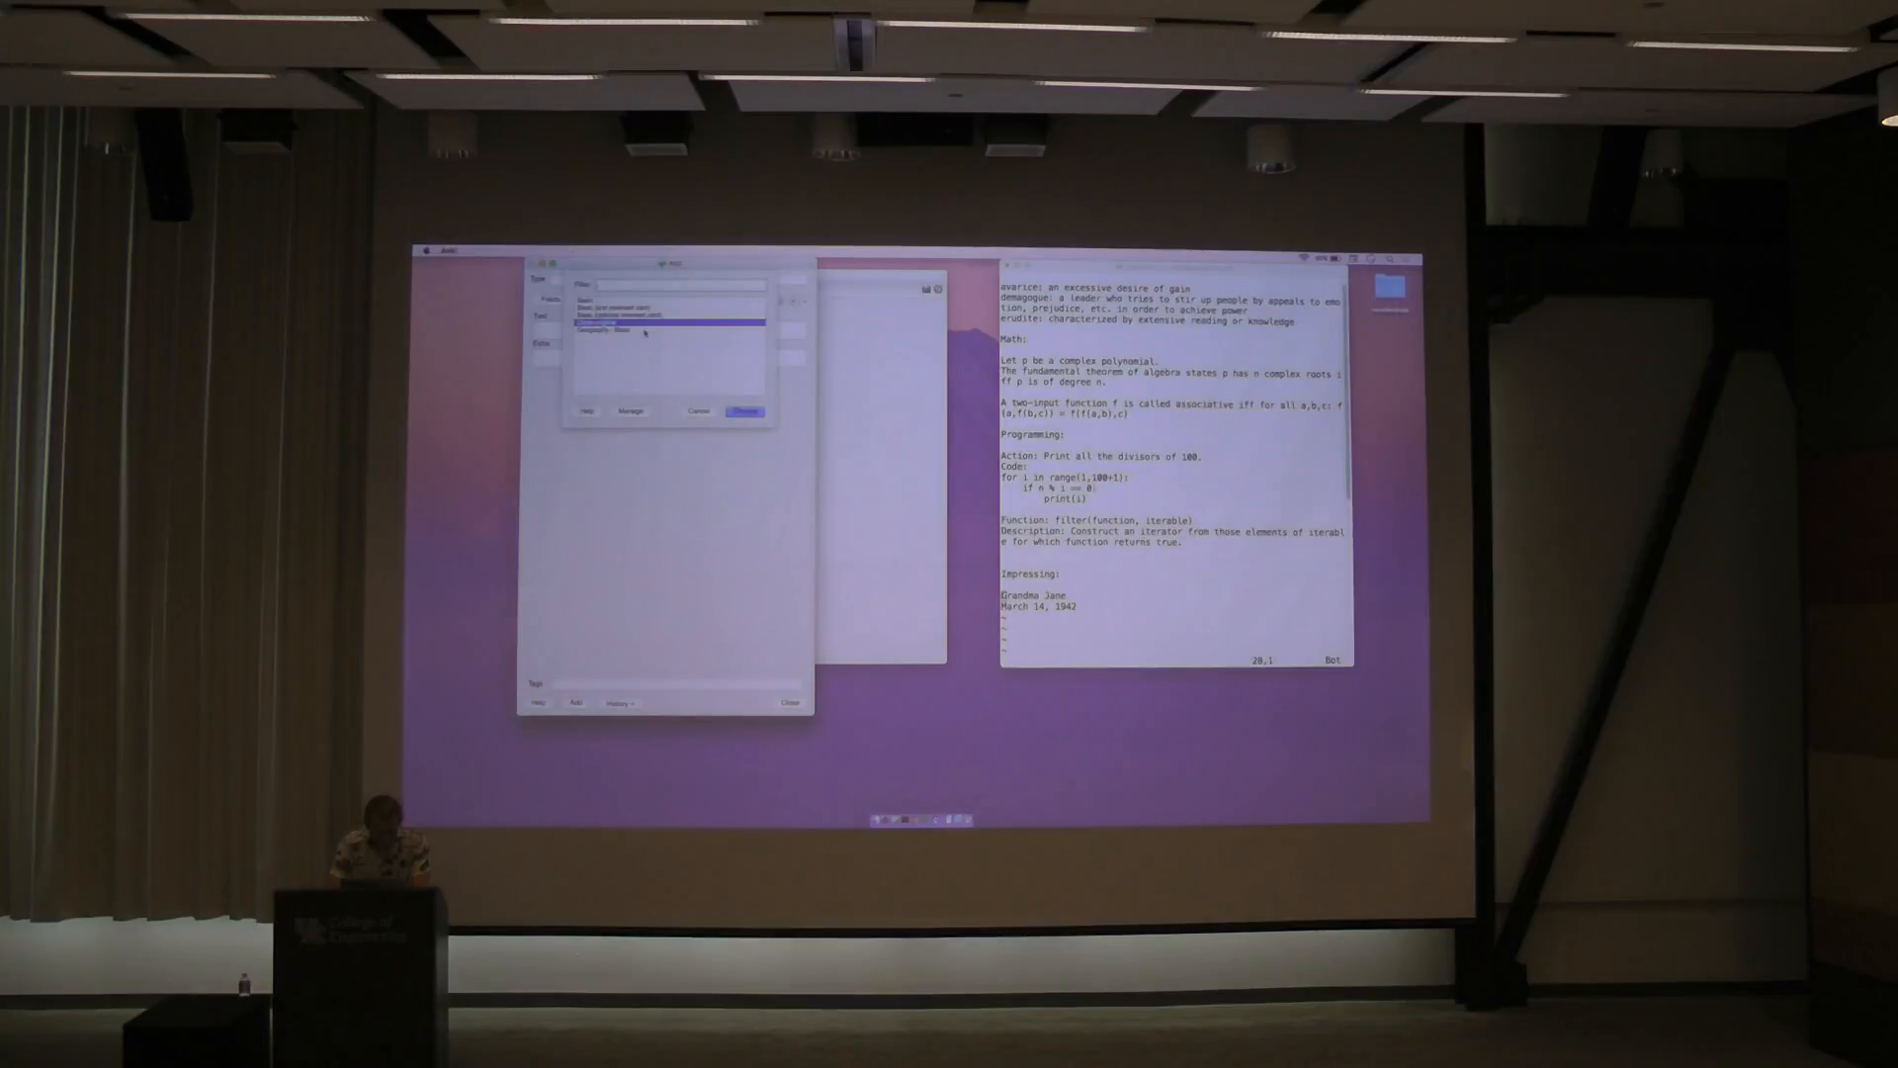
- Add the Grandma Jane card with 'March 14, 1942' on its back
left_click(744, 412)
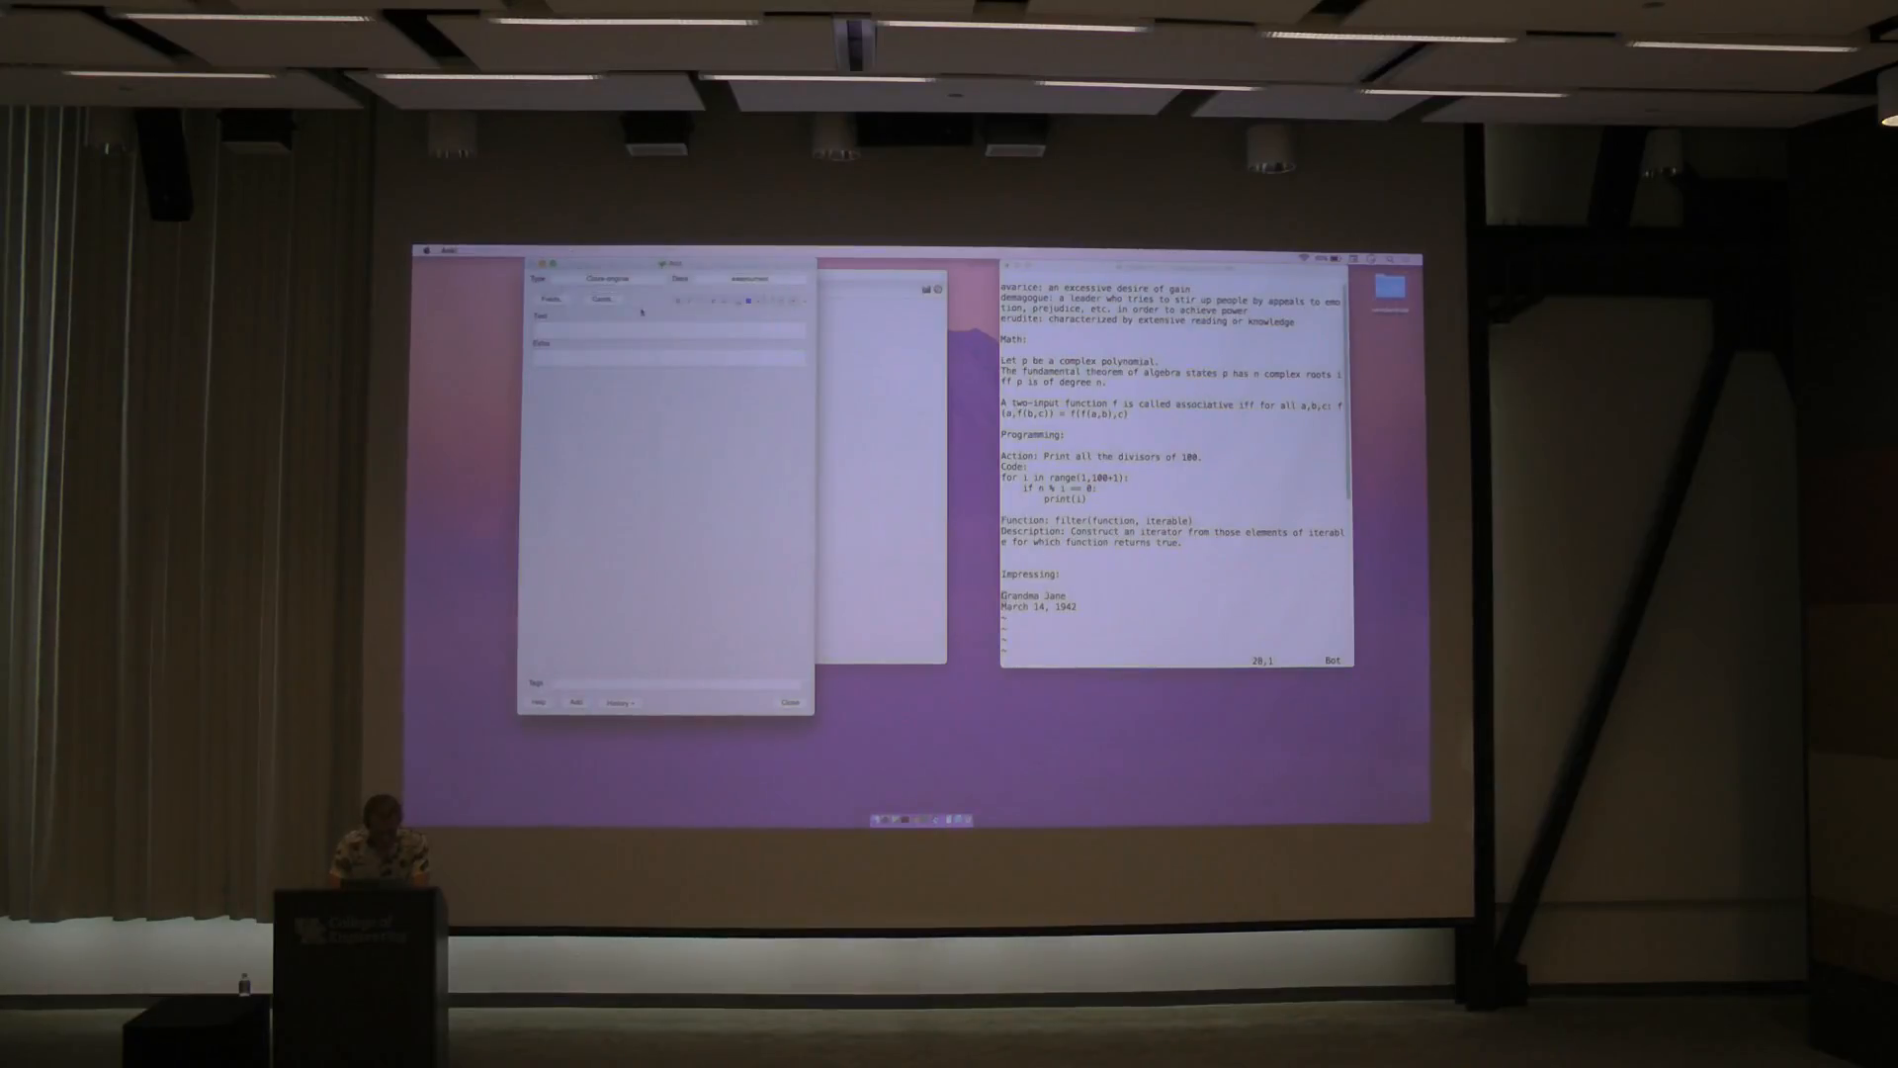
left_click(576, 702)
type("Grandma Jane")
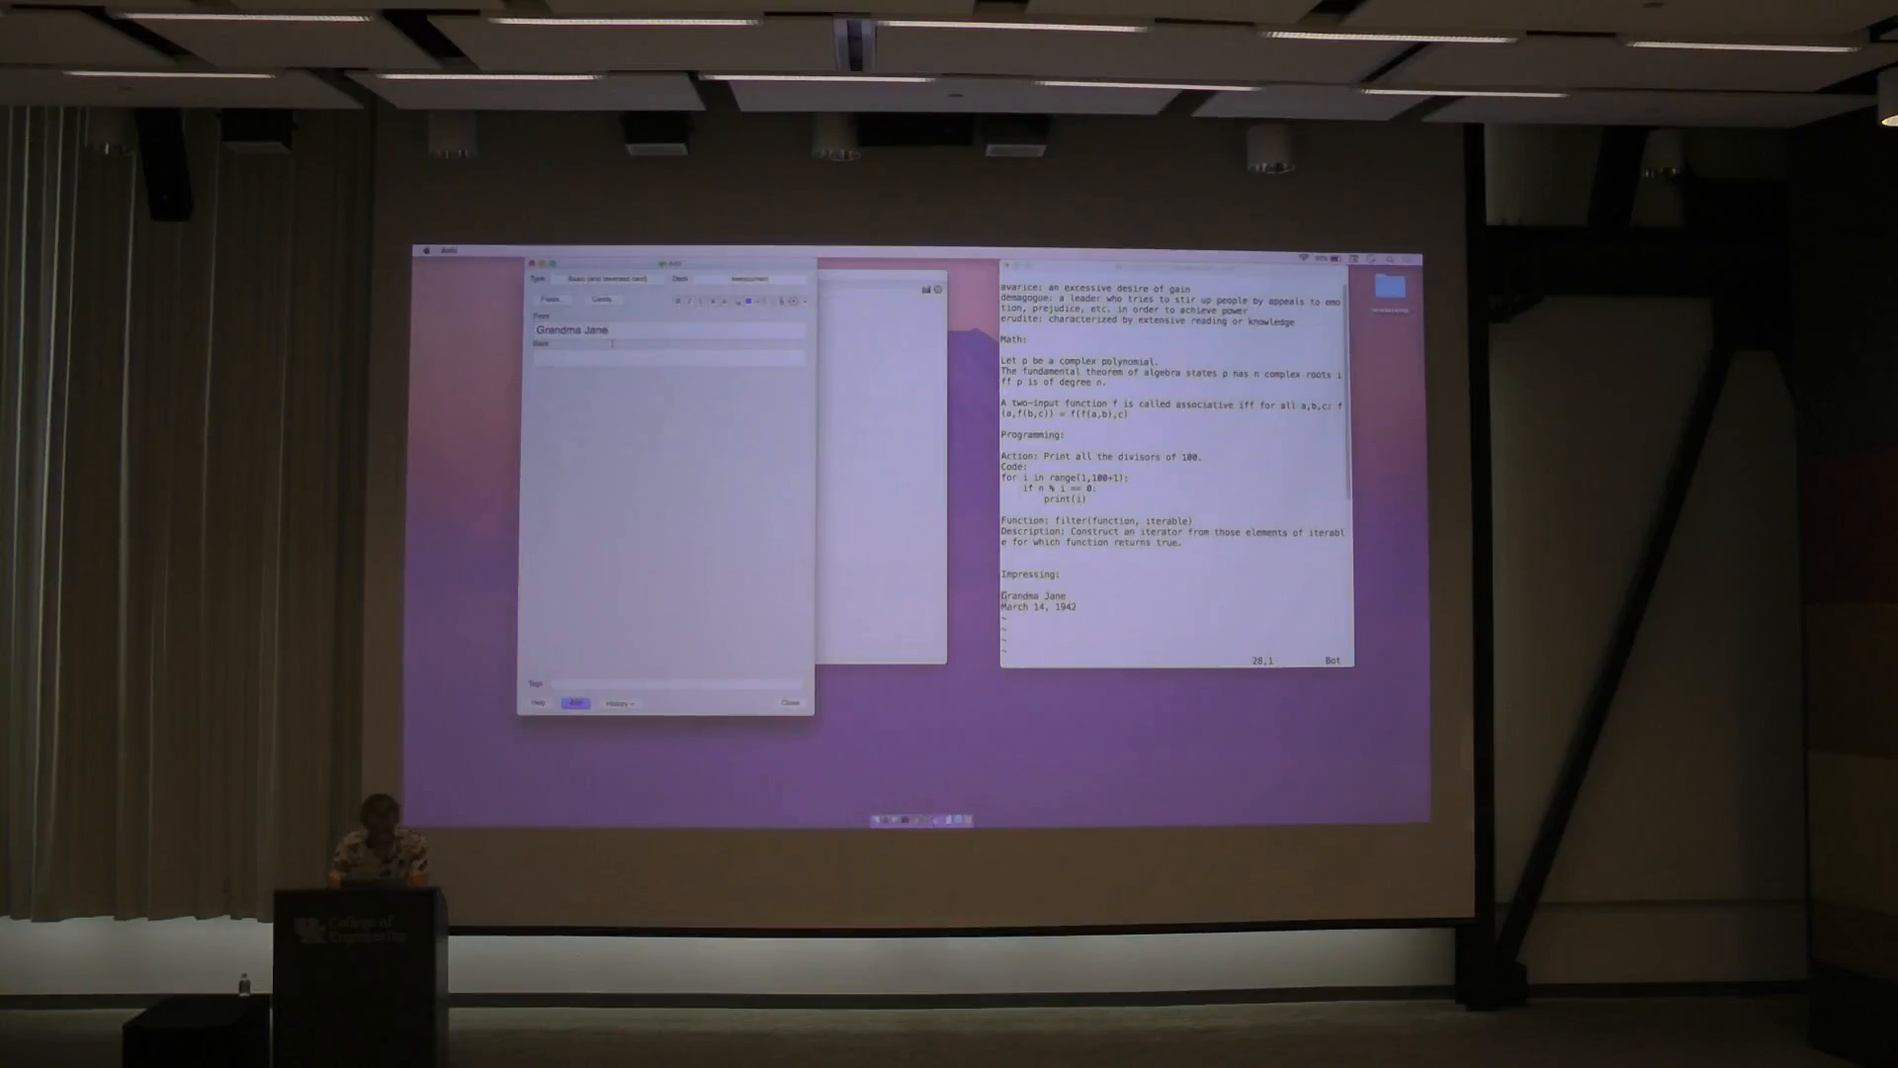
type("March 14, 1942")
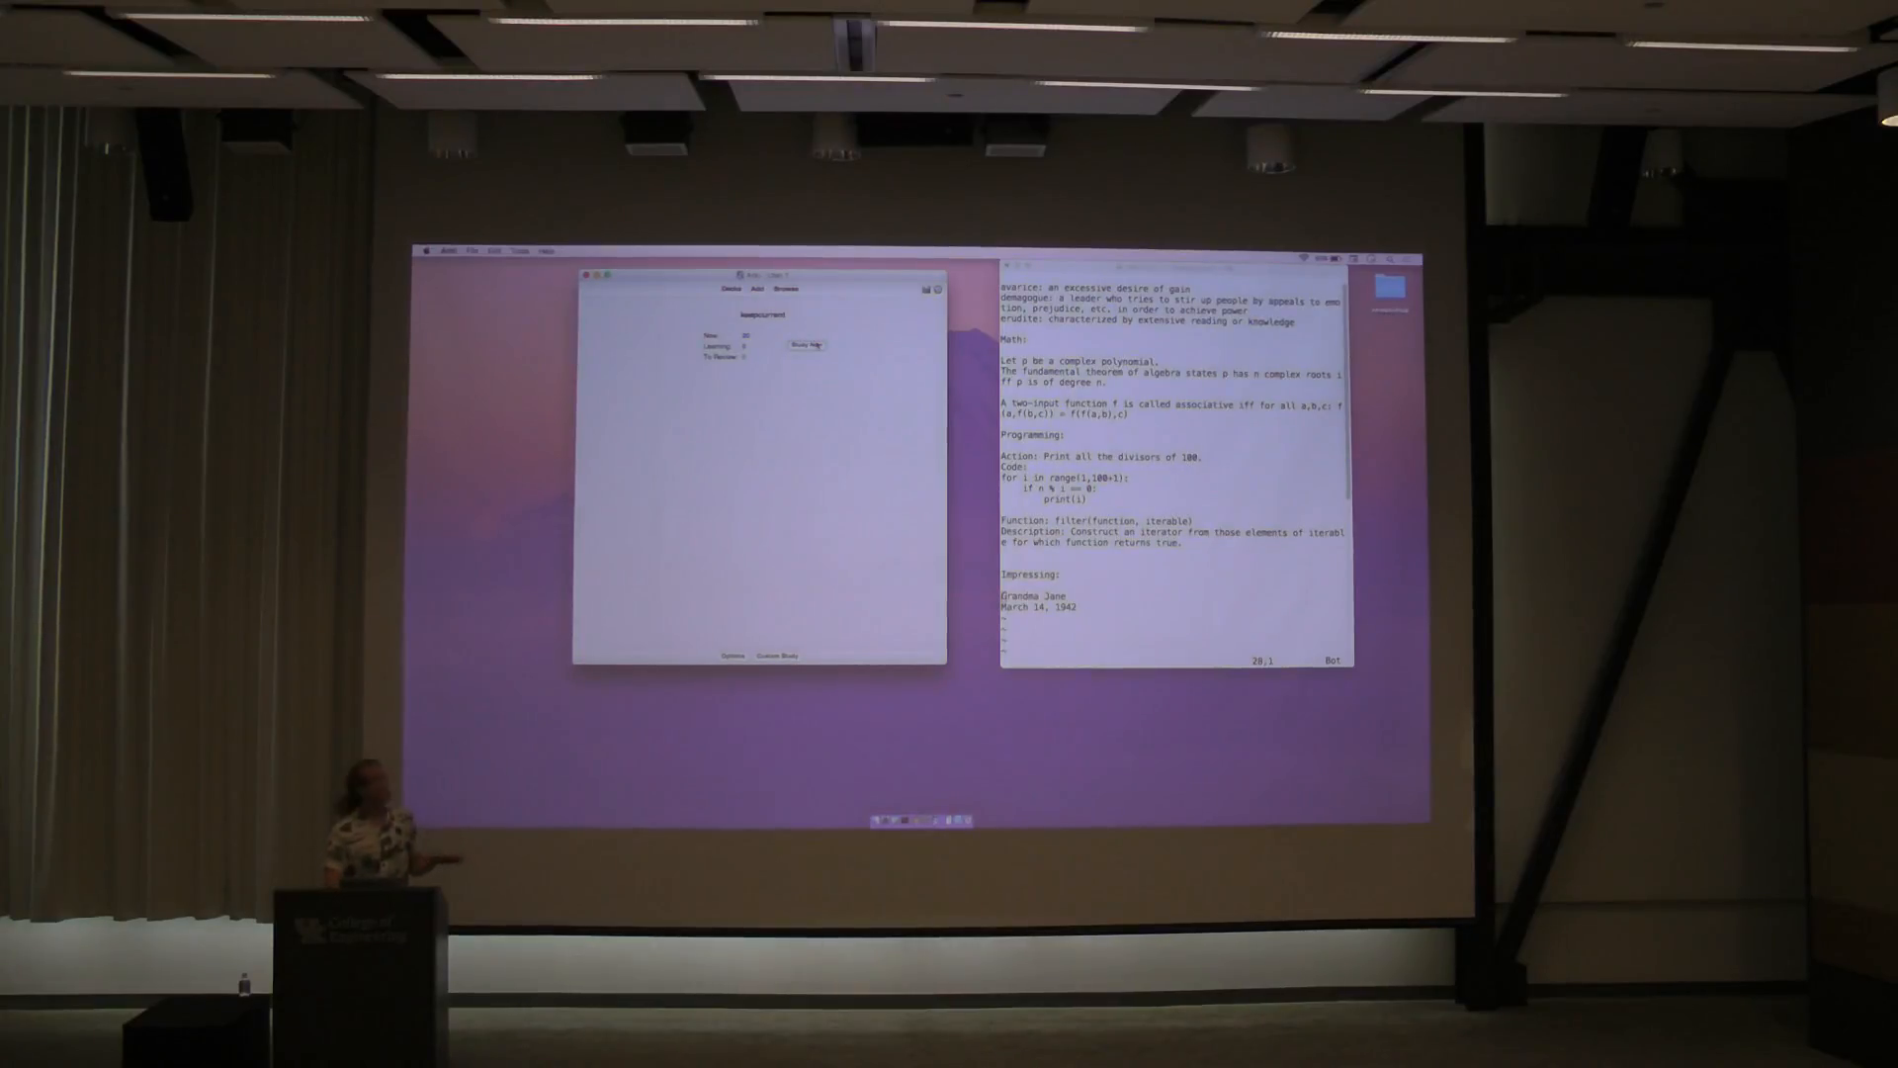
left_click(804, 345)
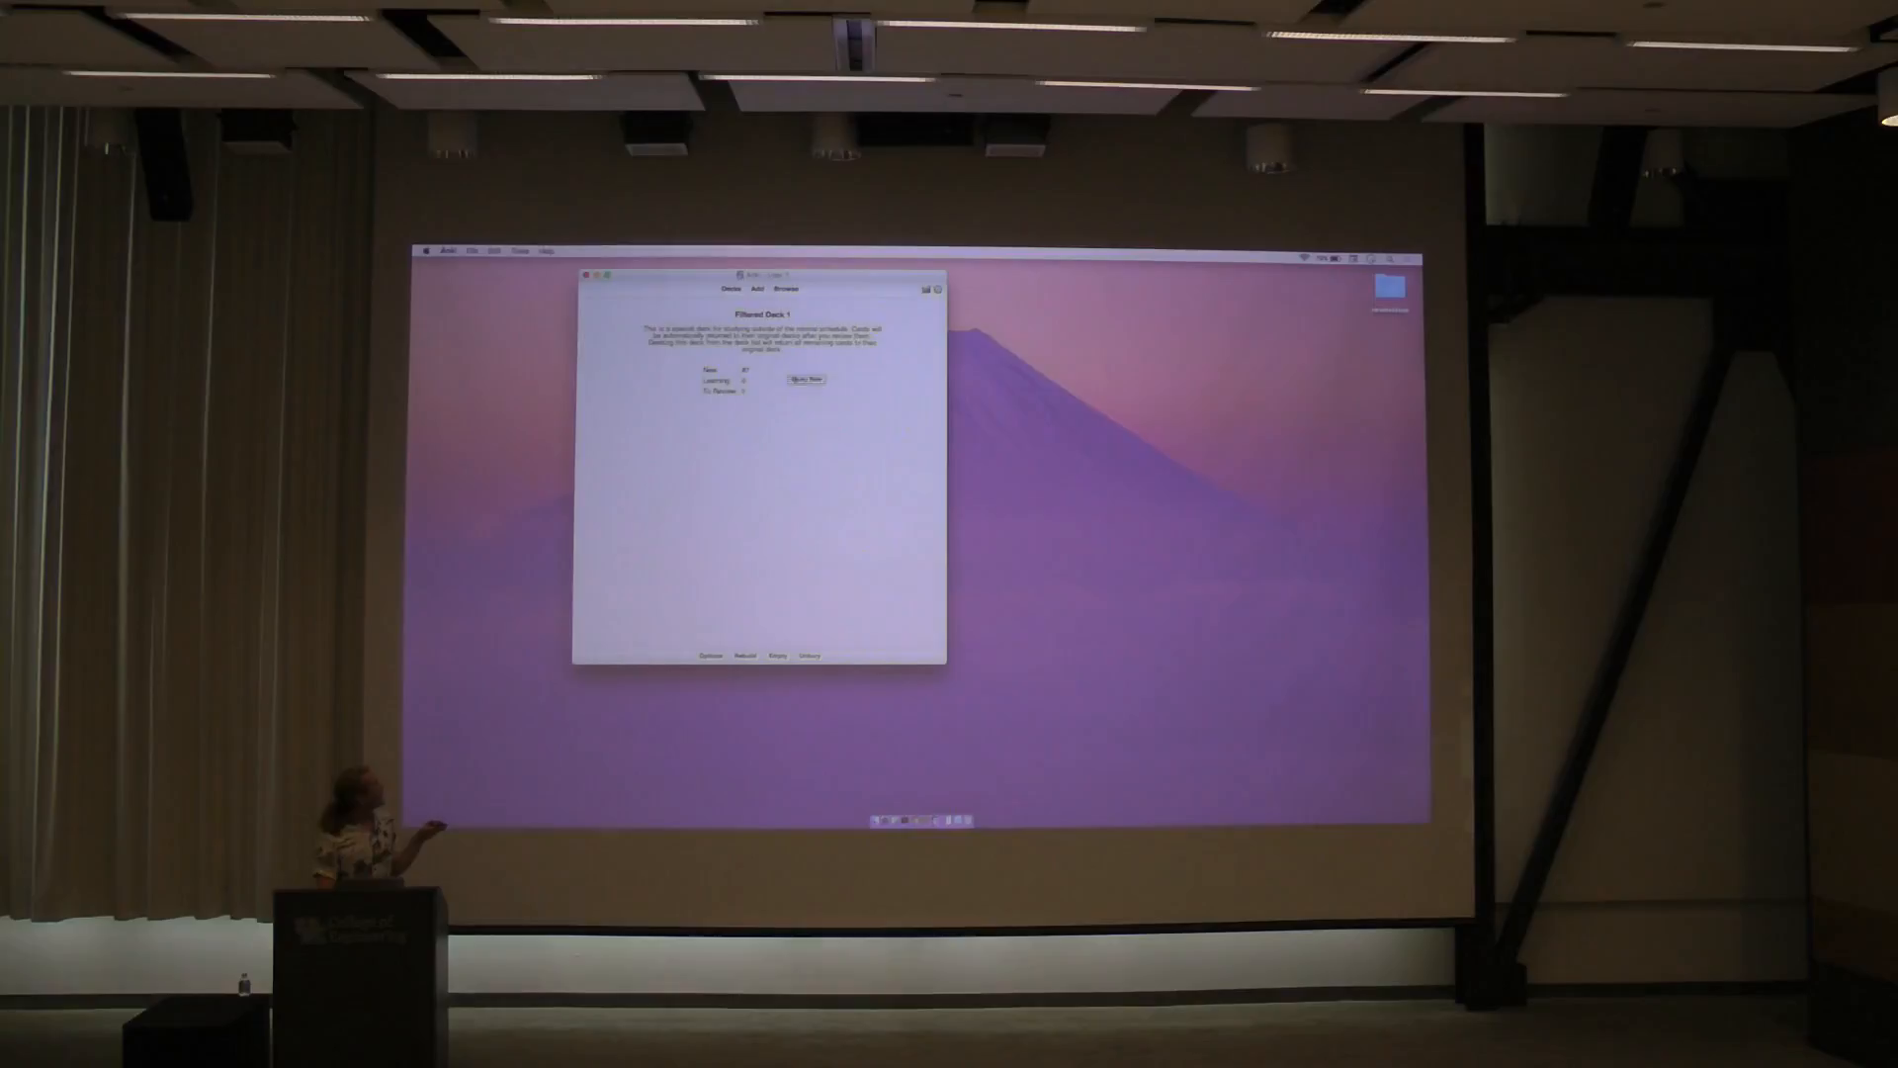
- Start a new card and copy the professor's photo from the faculty webpage
left_click(807, 379)
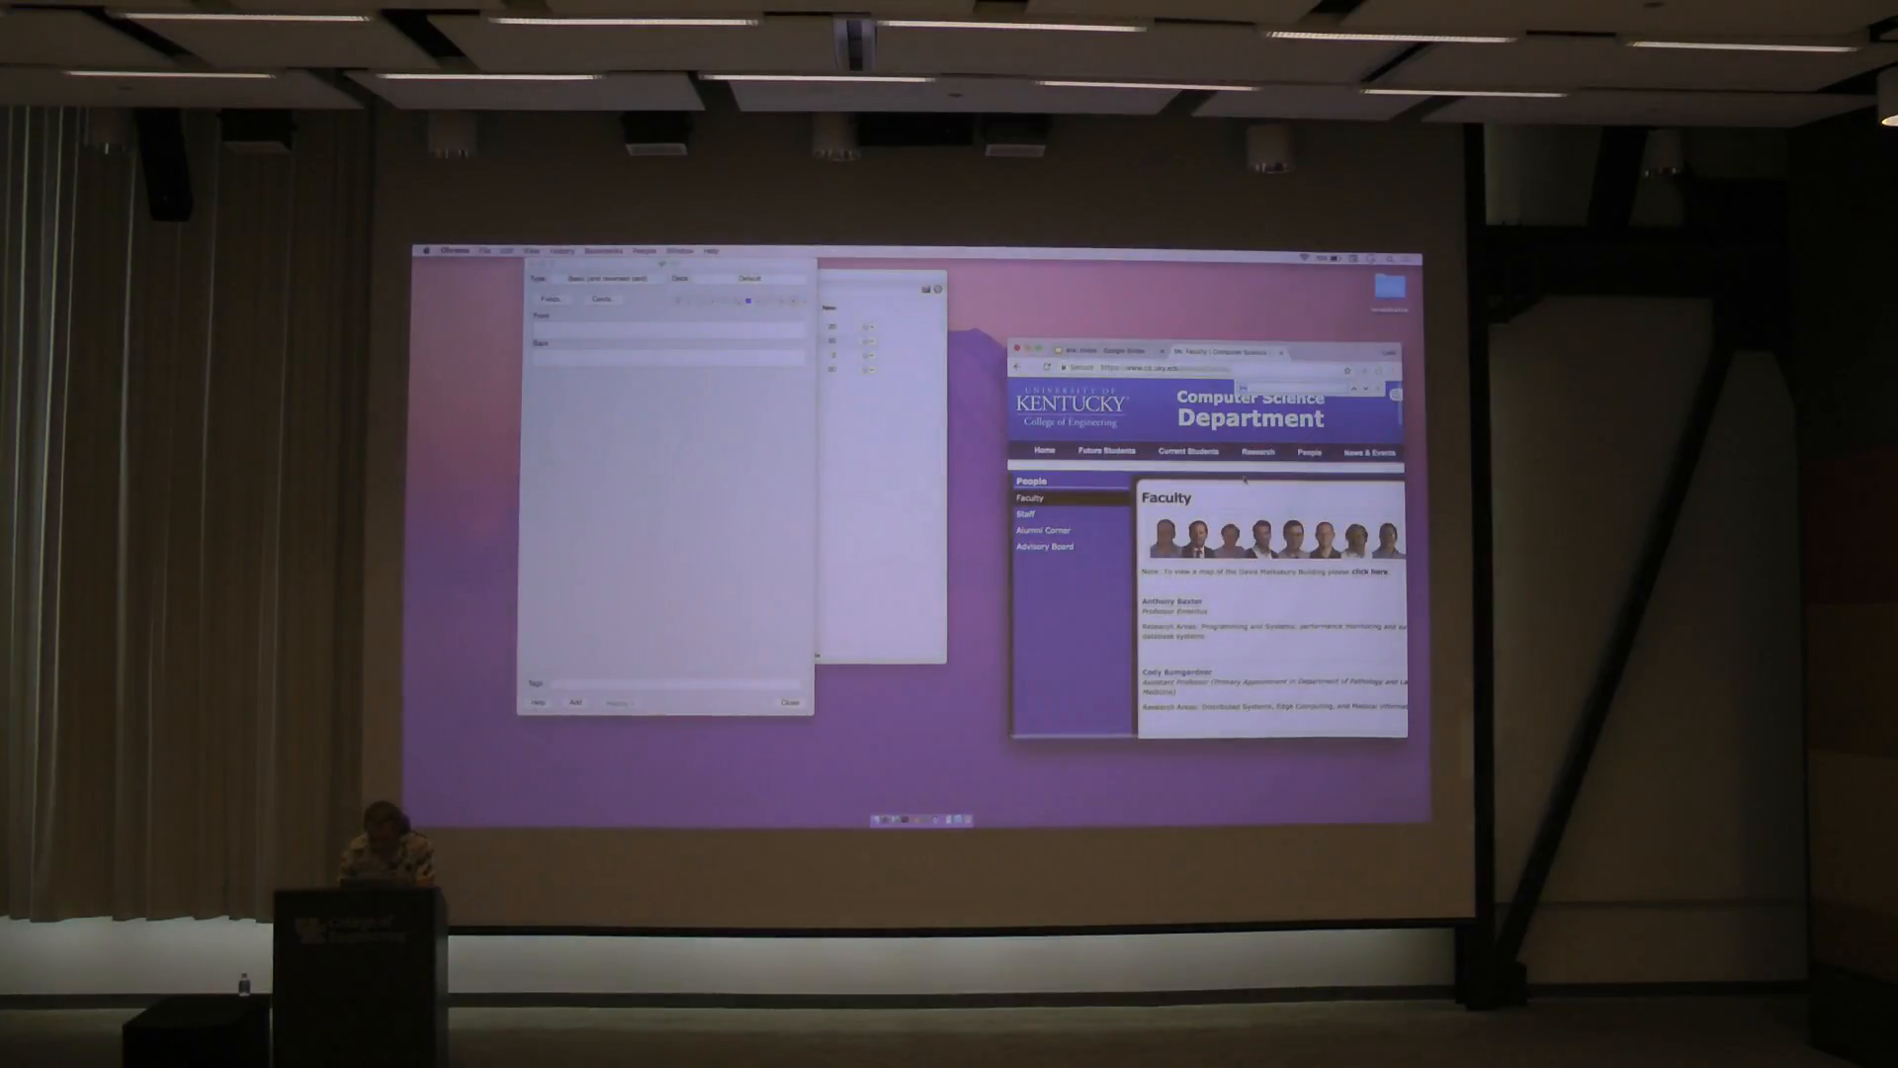
scroll("down", 3)
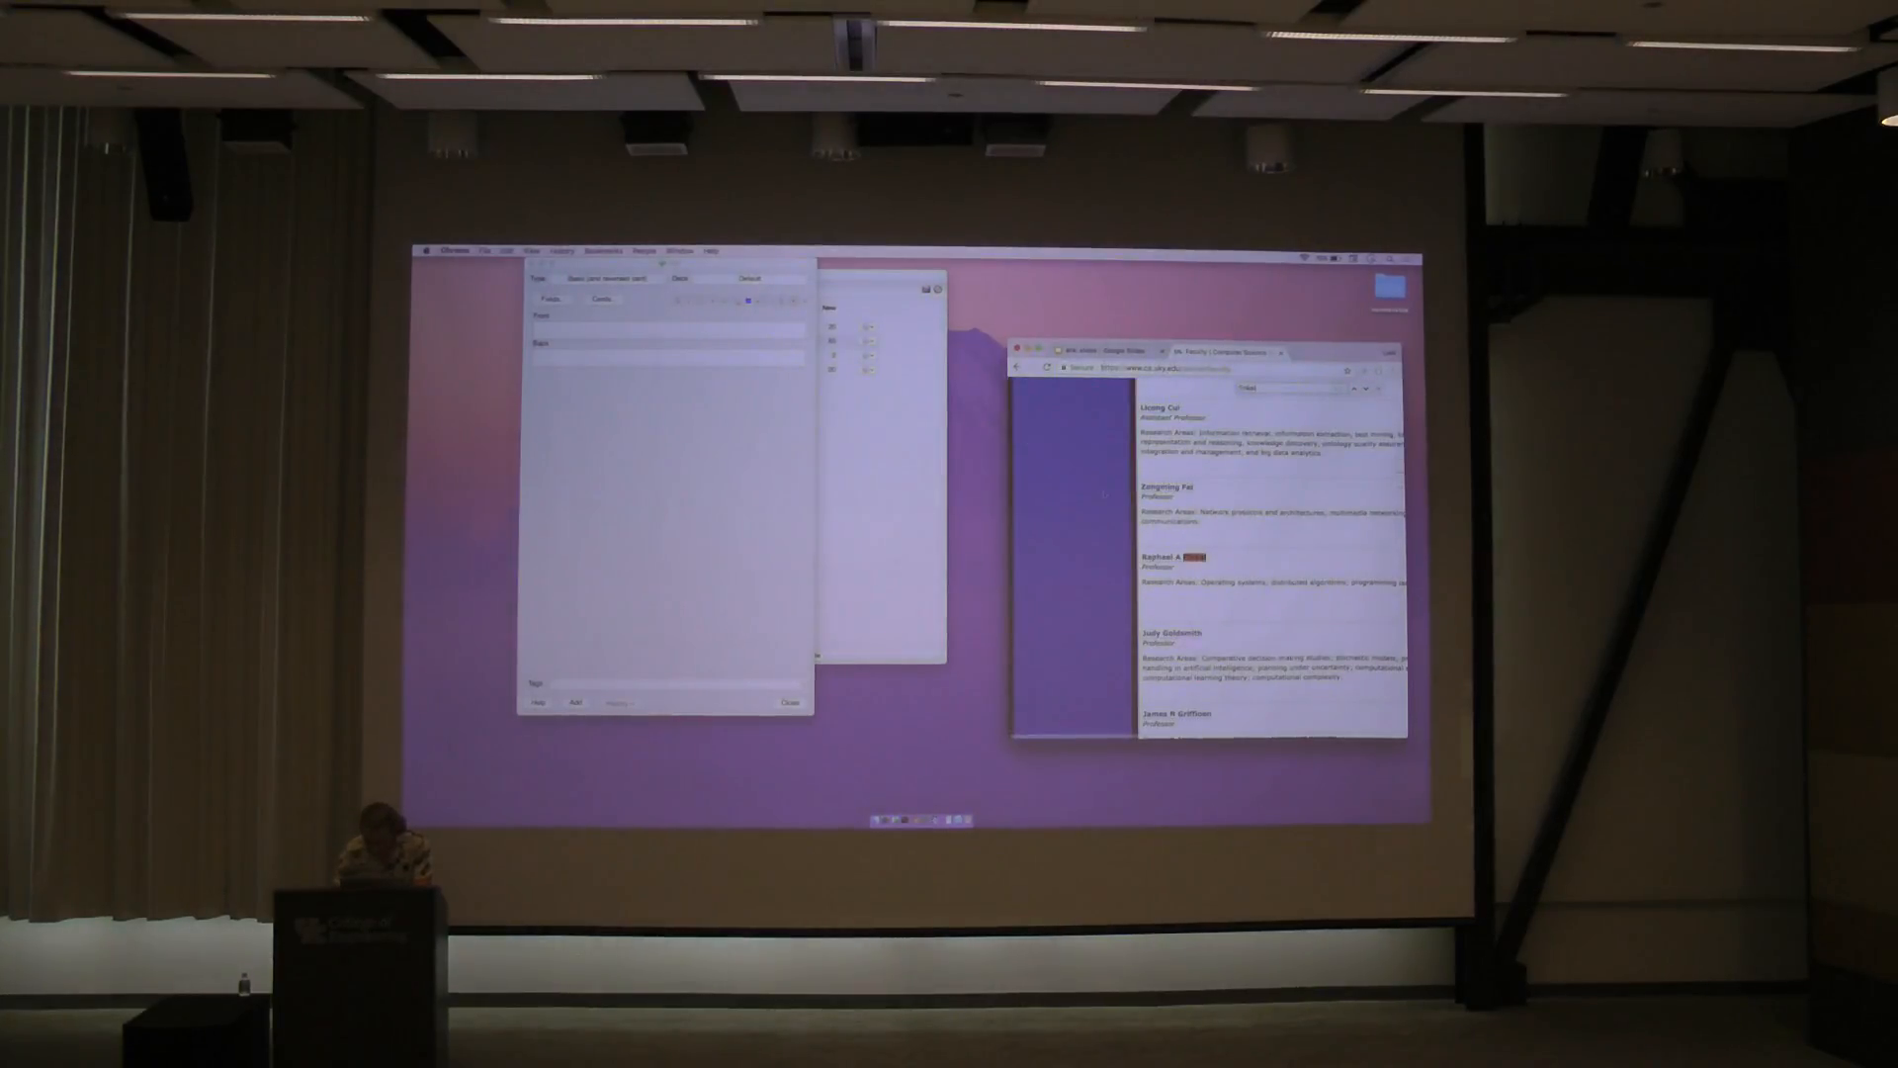
right_click(1369, 583)
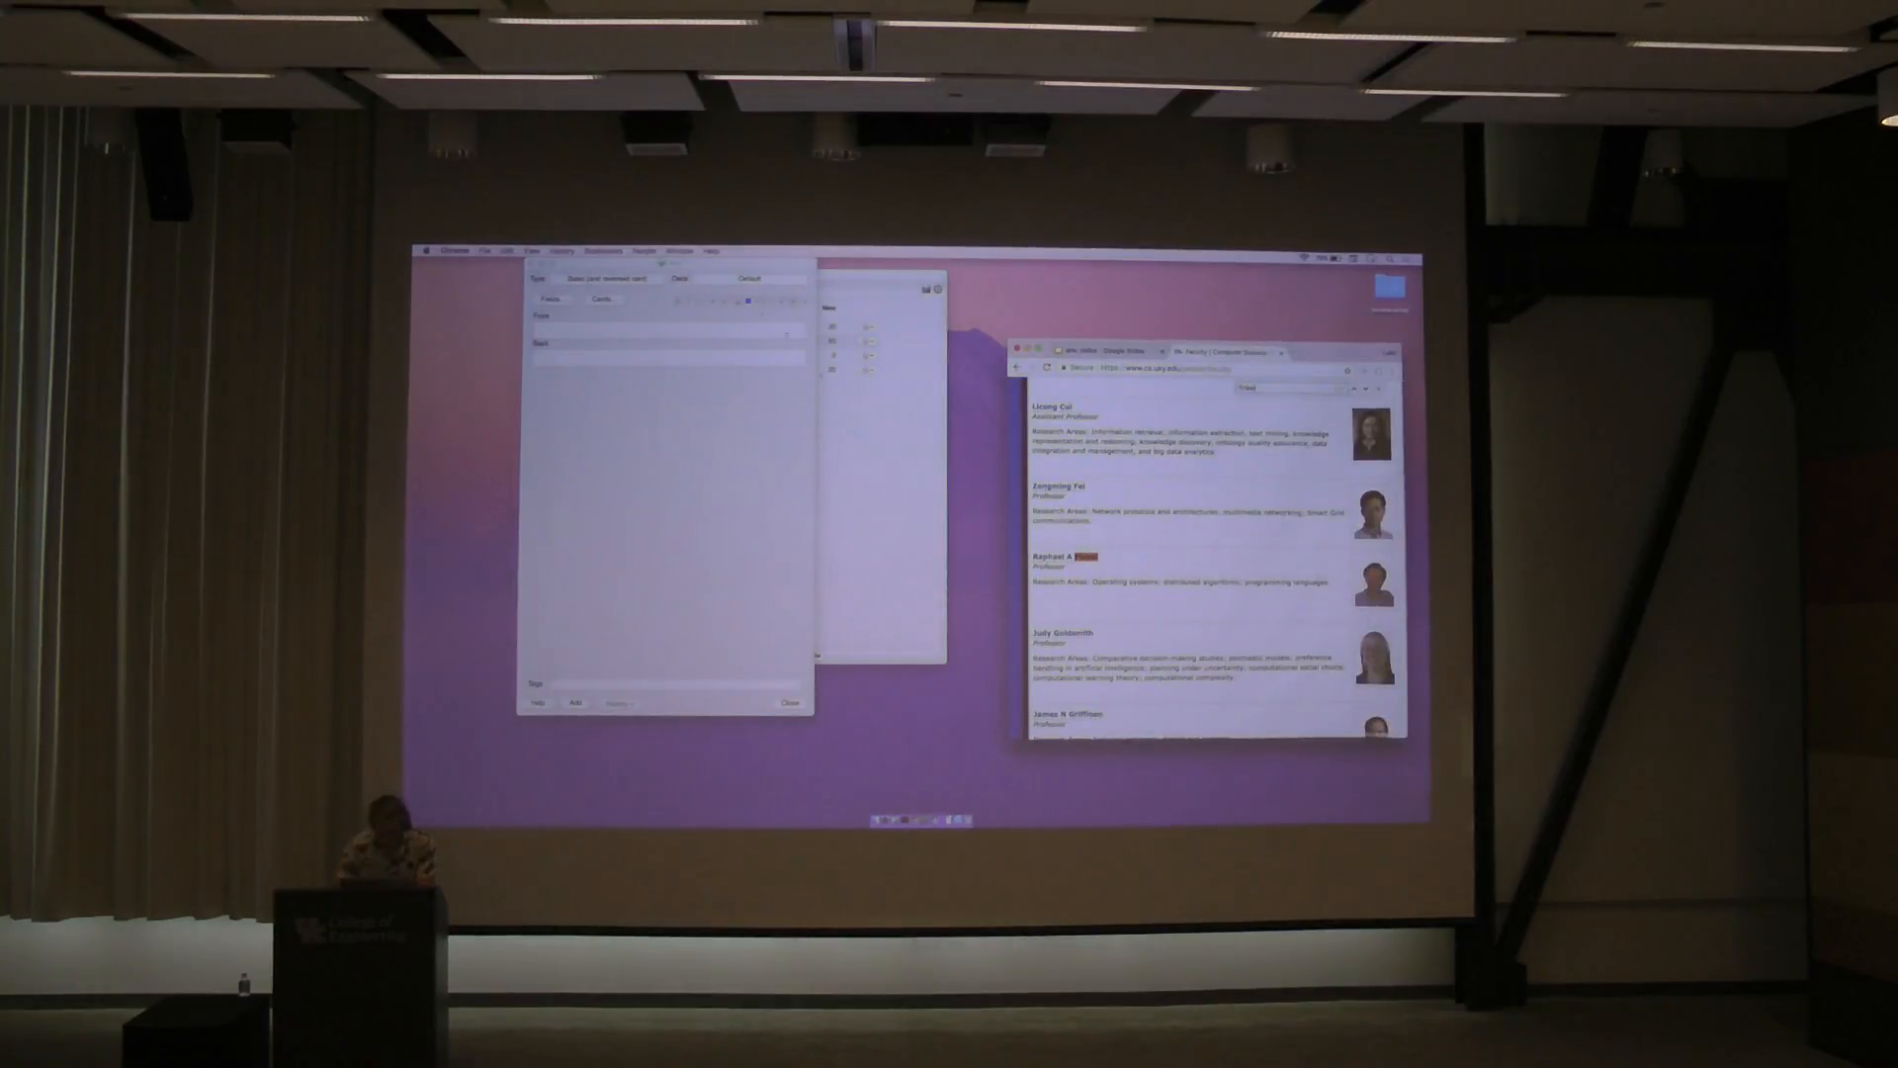
- Put 'Raphael Finkel' on the card's front and his photo on the back
type("Raphael Finkel")
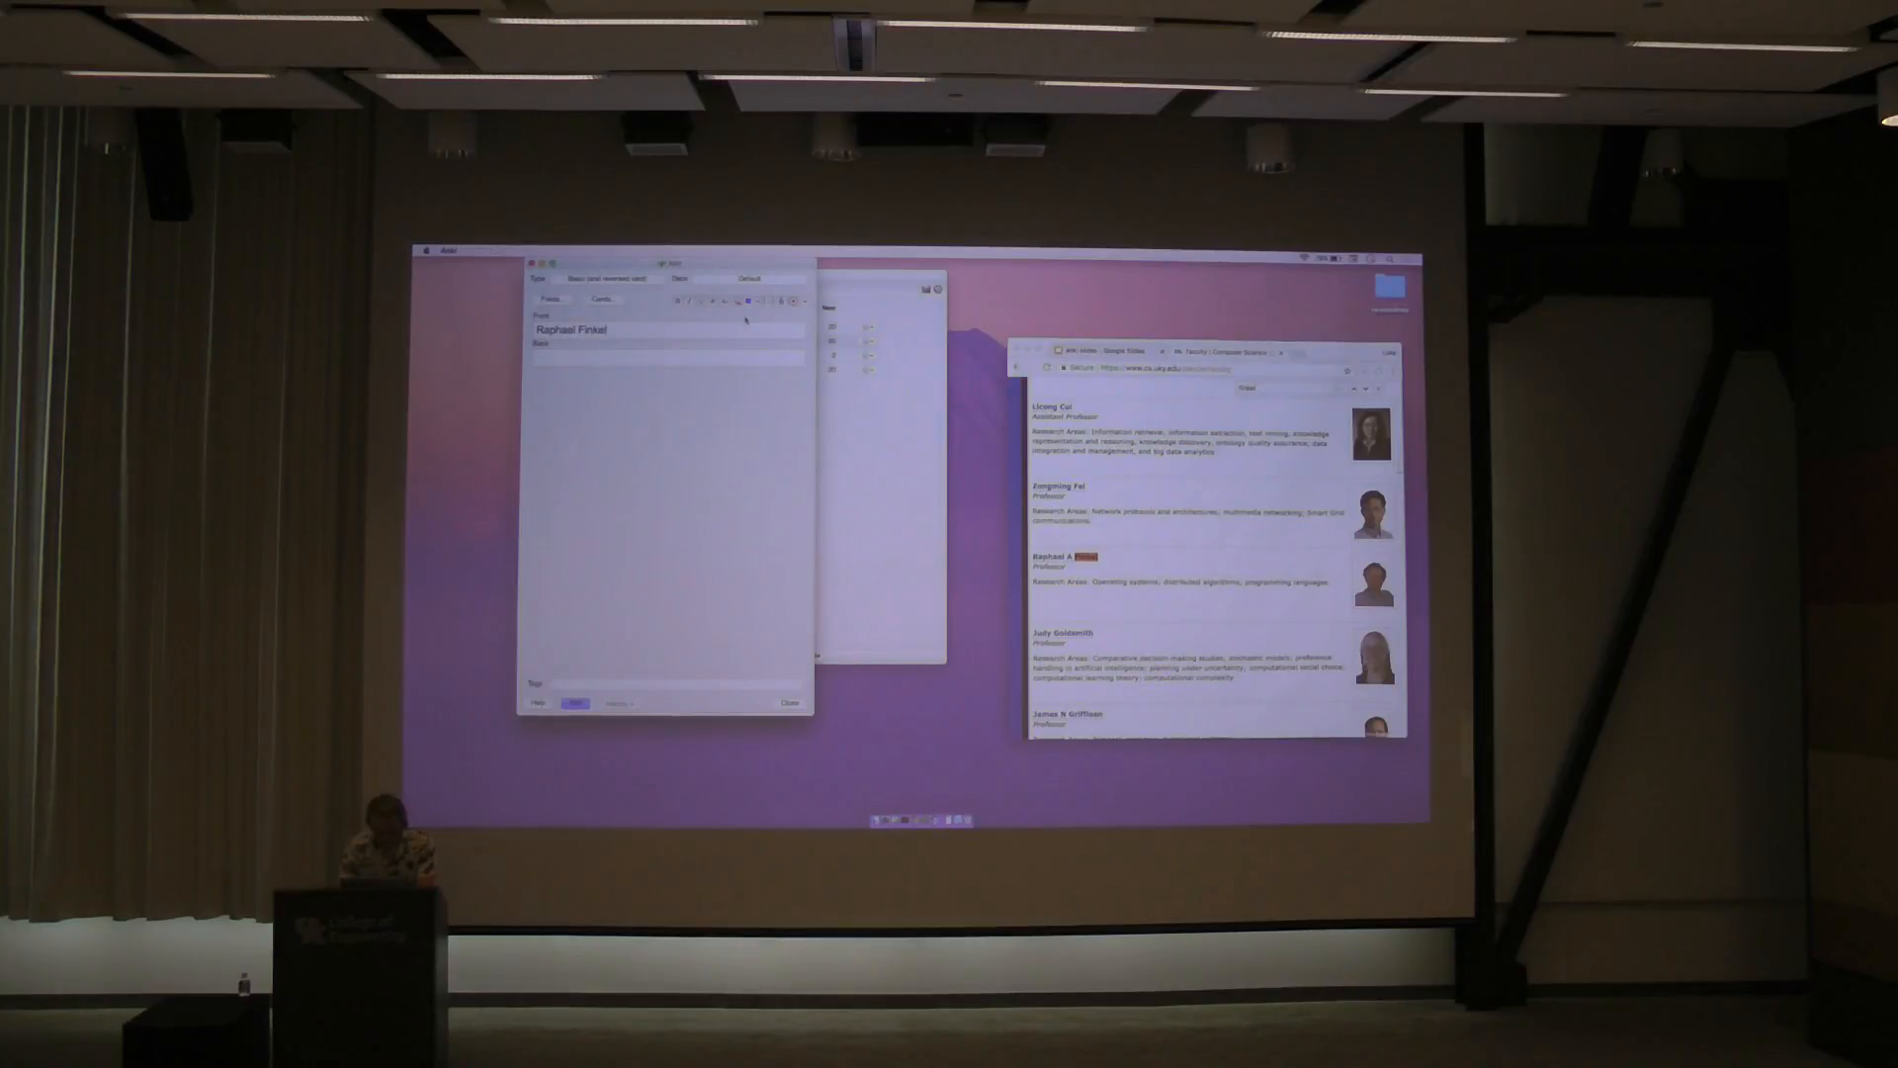
left_click(573, 702)
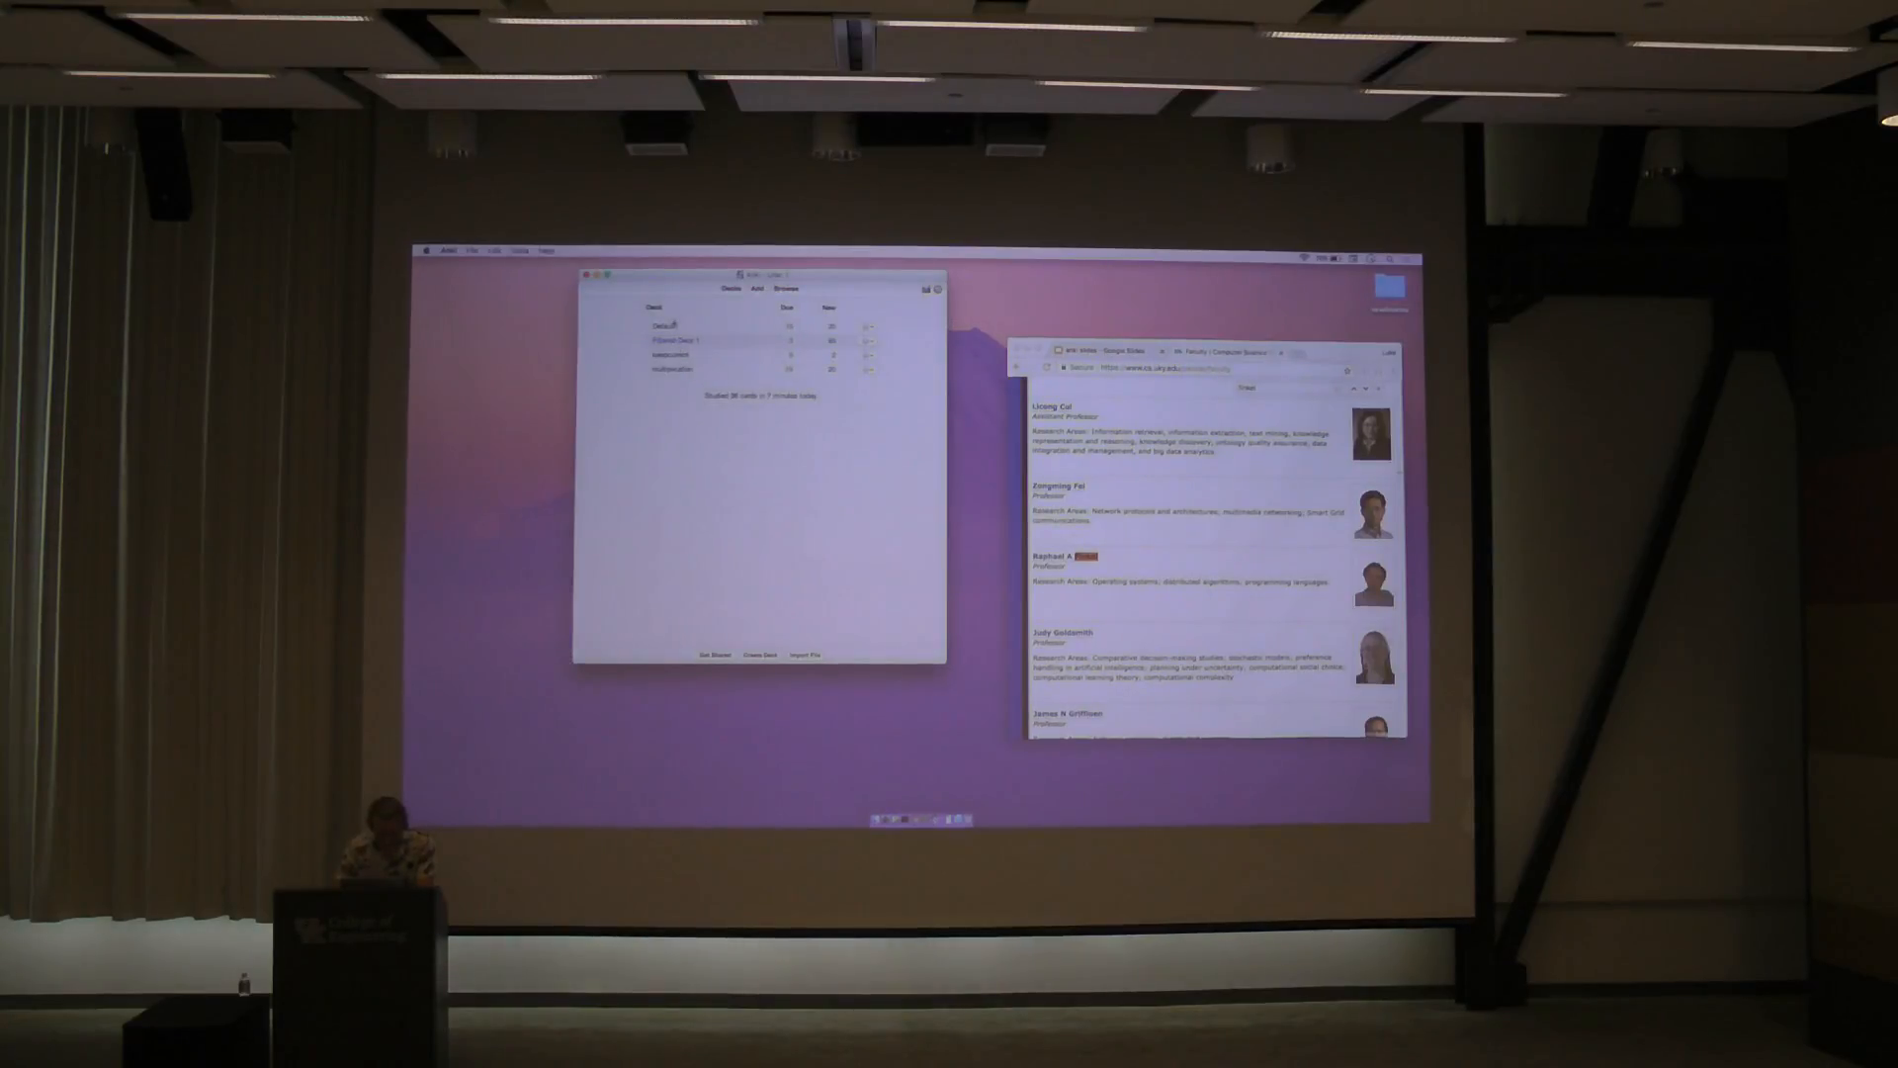
left_click(669, 355)
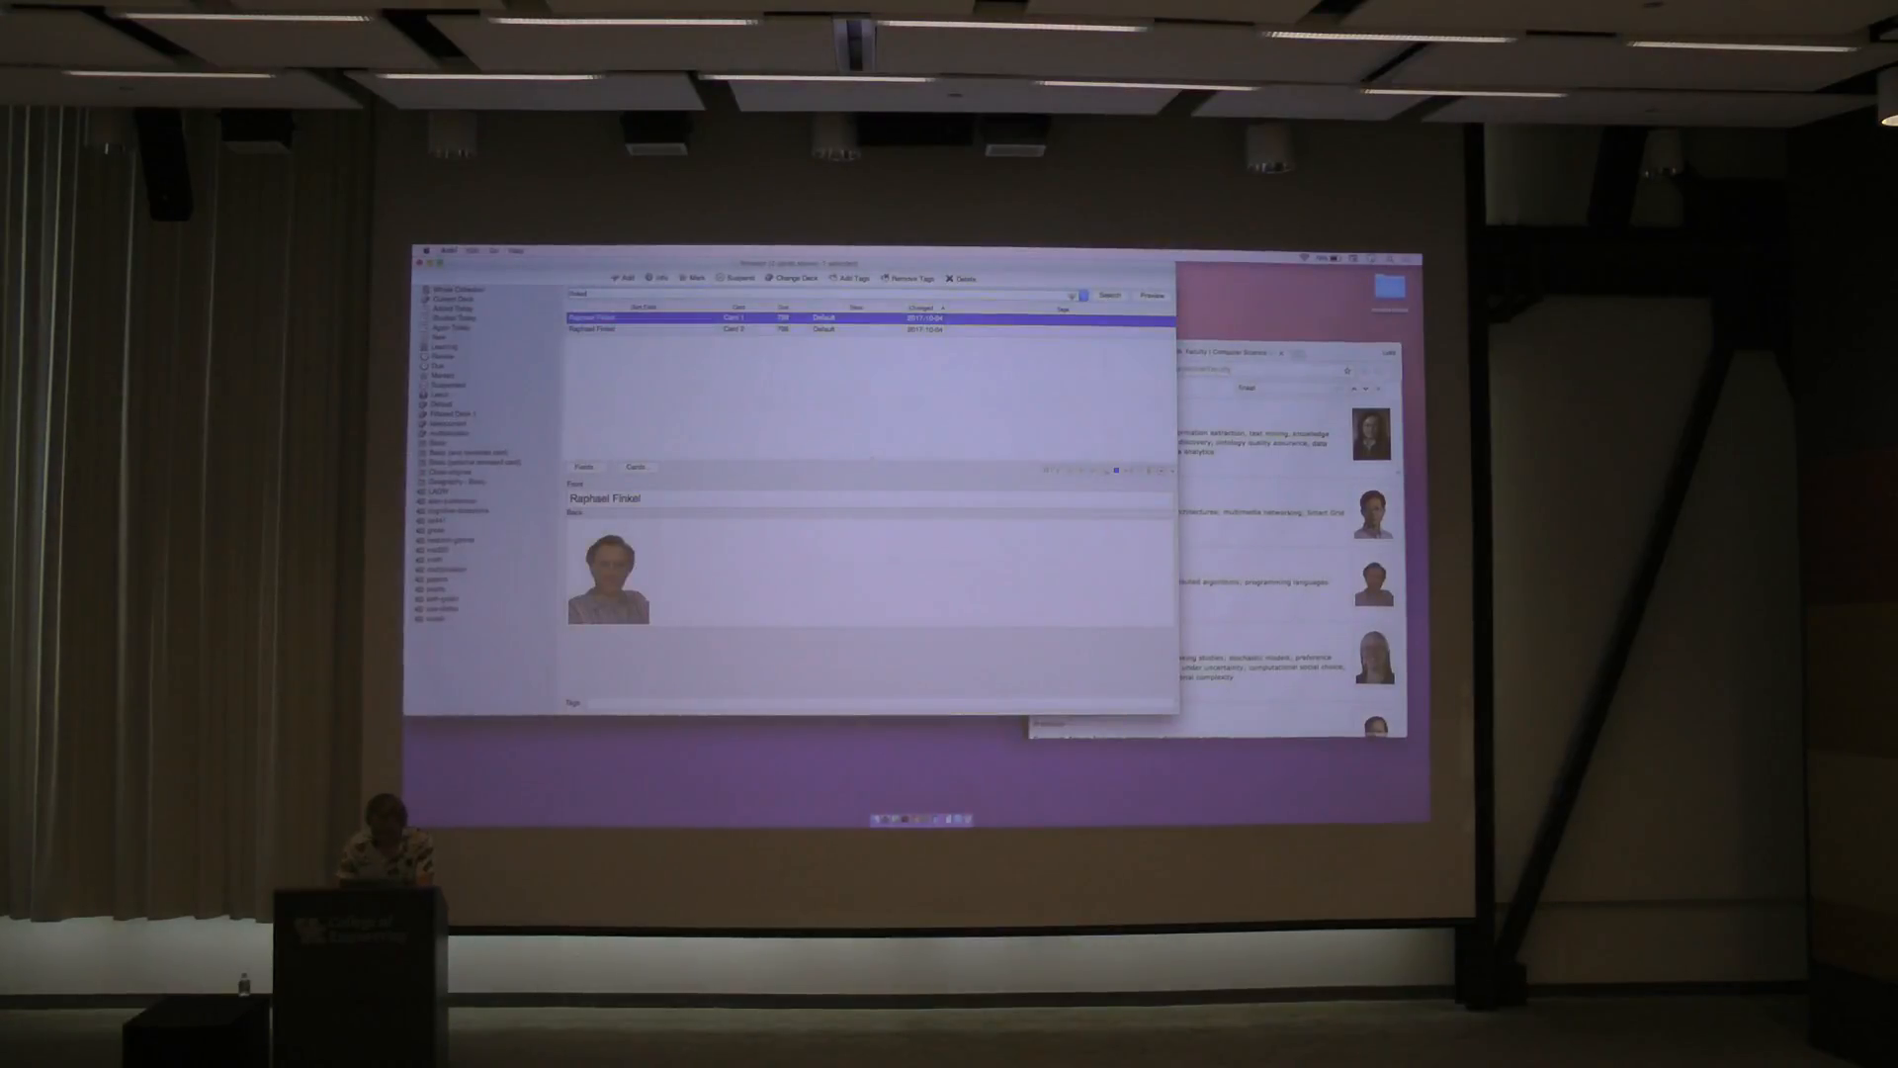
left_click(1149, 296)
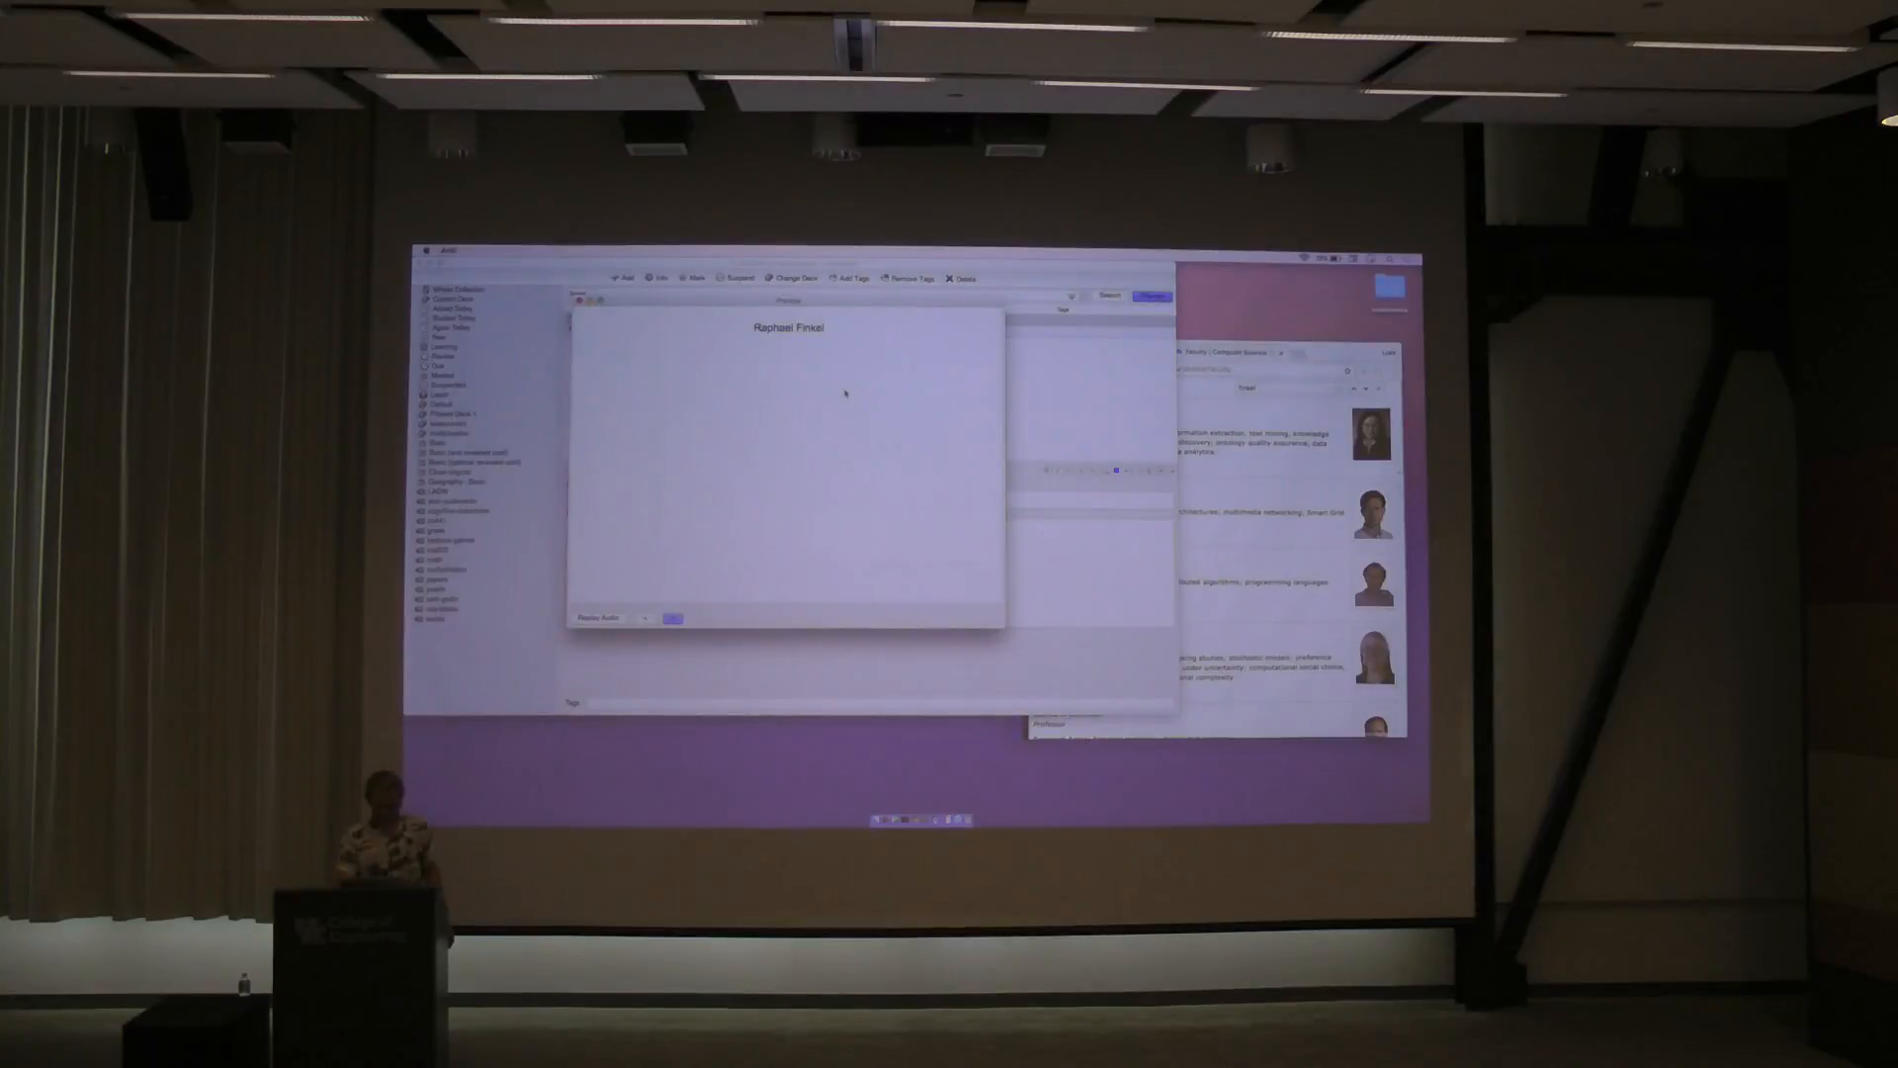